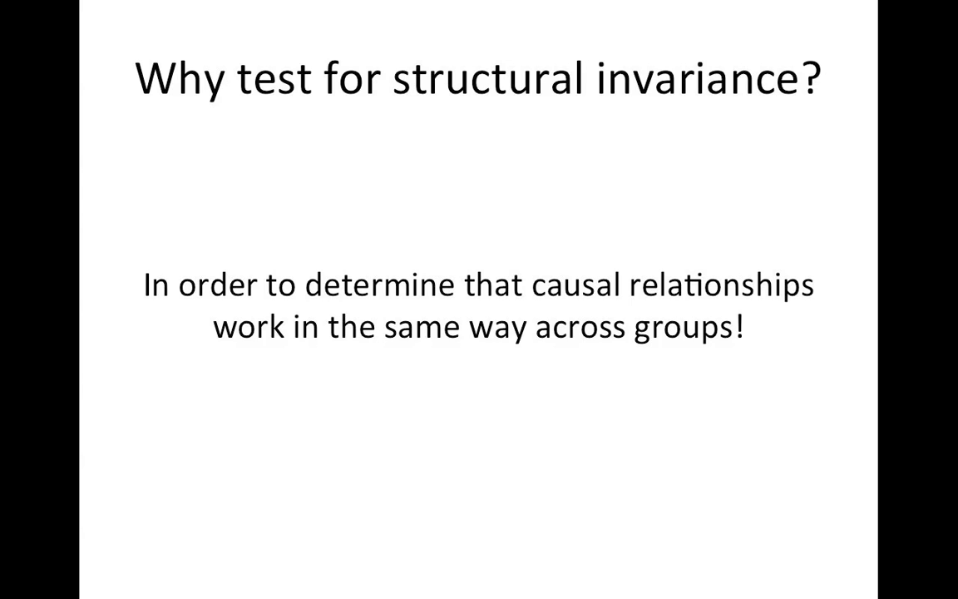
# Advance past the 'Why test for structural invariance?' slide.
pyautogui.press('Right')
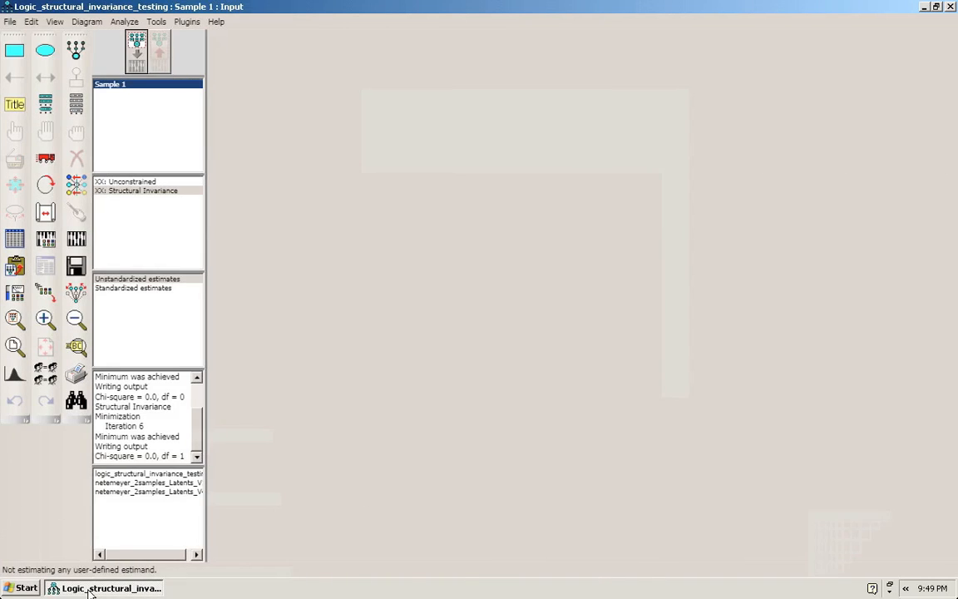
# In the Amos window, draw the FWC→IRP path and attach error term e1 to IRP.
pyautogui.click(75, 103)
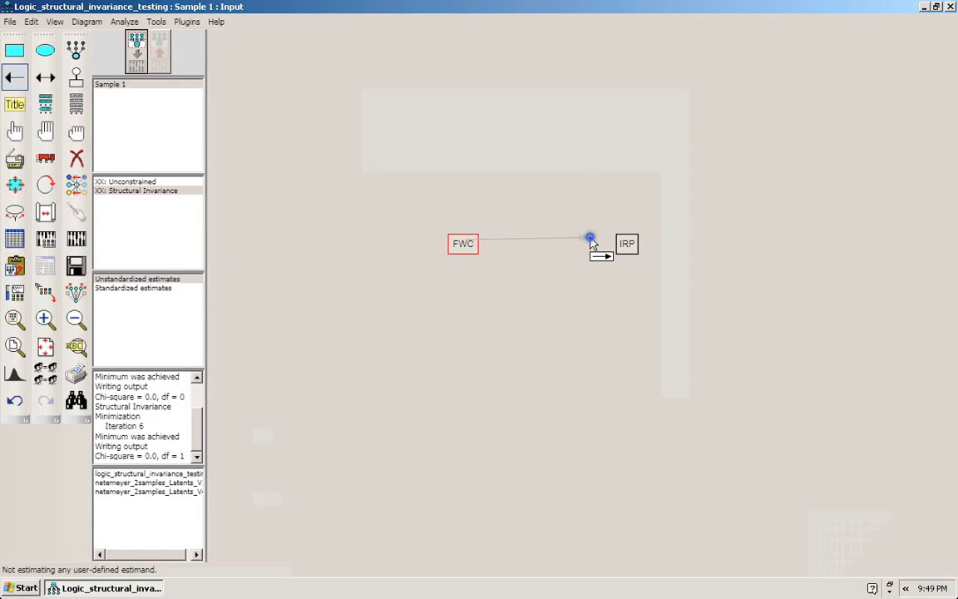
pyautogui.click(73, 76)
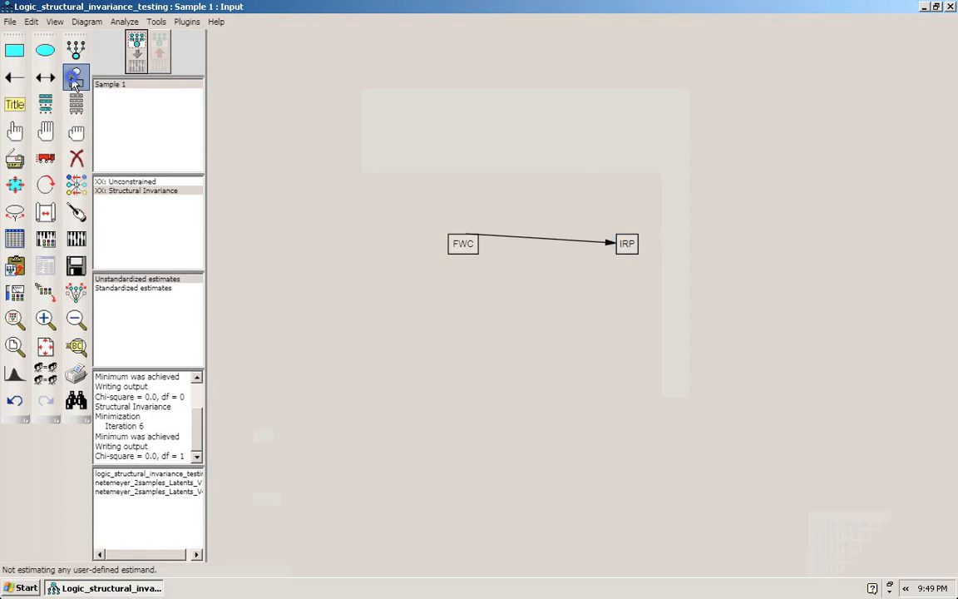
pyautogui.click(185, 20)
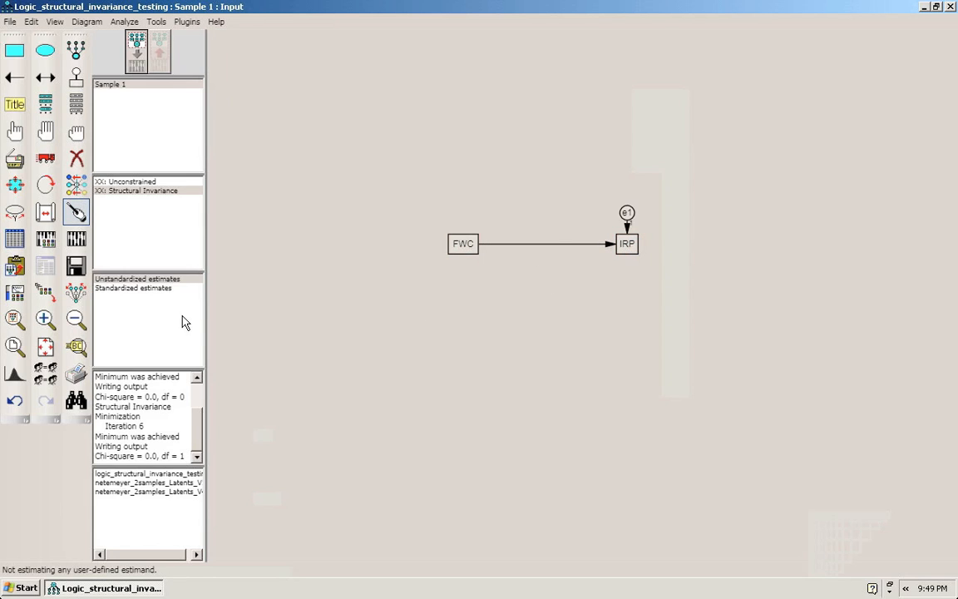
pyautogui.moveTo(141, 299)
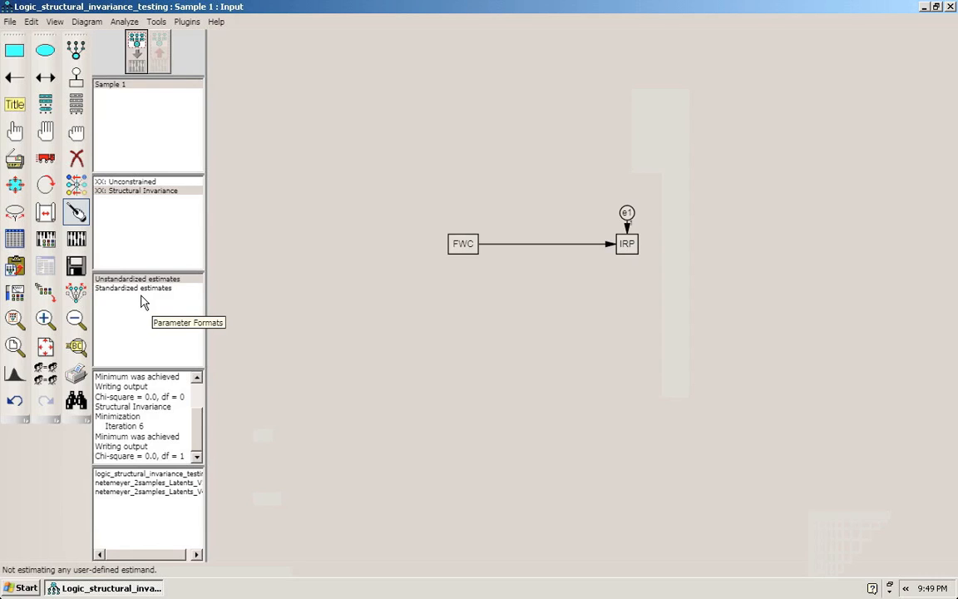
pyautogui.moveTo(142, 302)
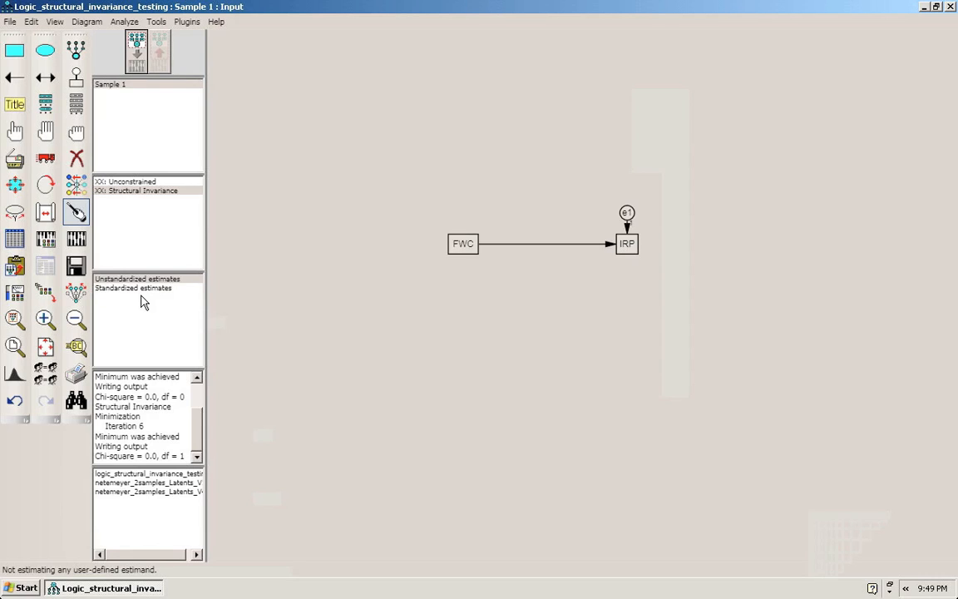
pyautogui.moveTo(123, 103)
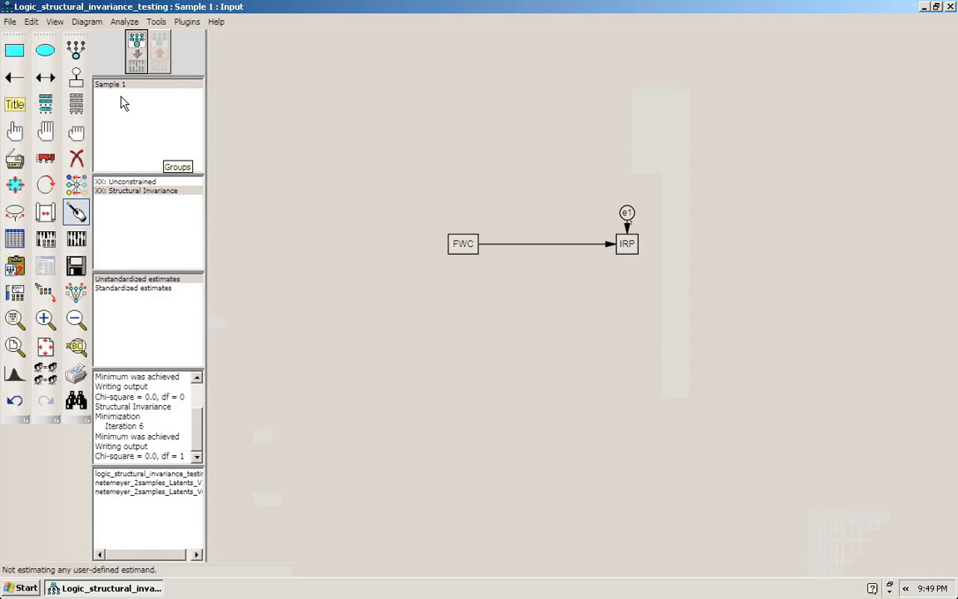
# Add a new group named 'Sample 2' in the group manager.
pyautogui.doubleClick(111, 84)
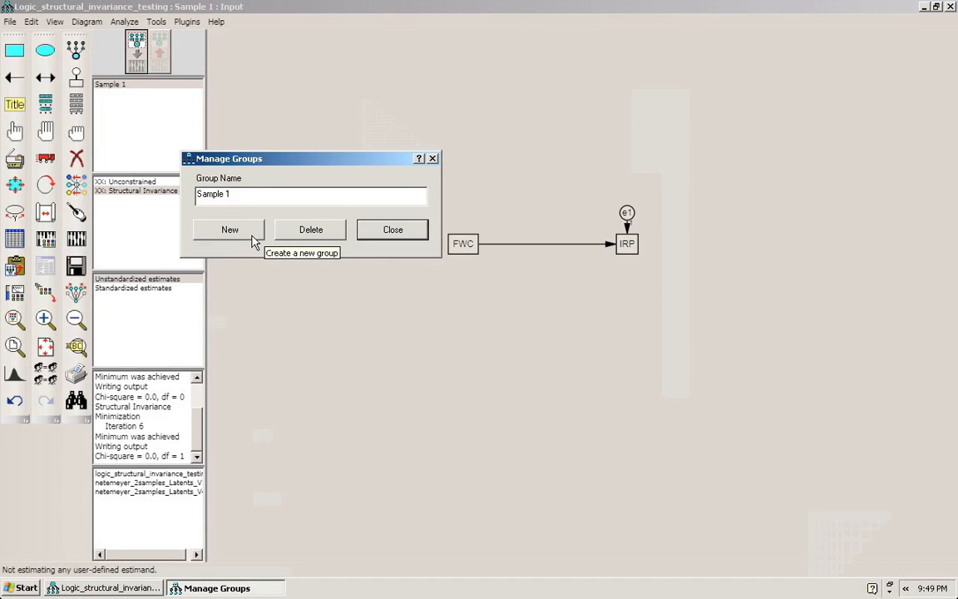
pyautogui.click(230, 229)
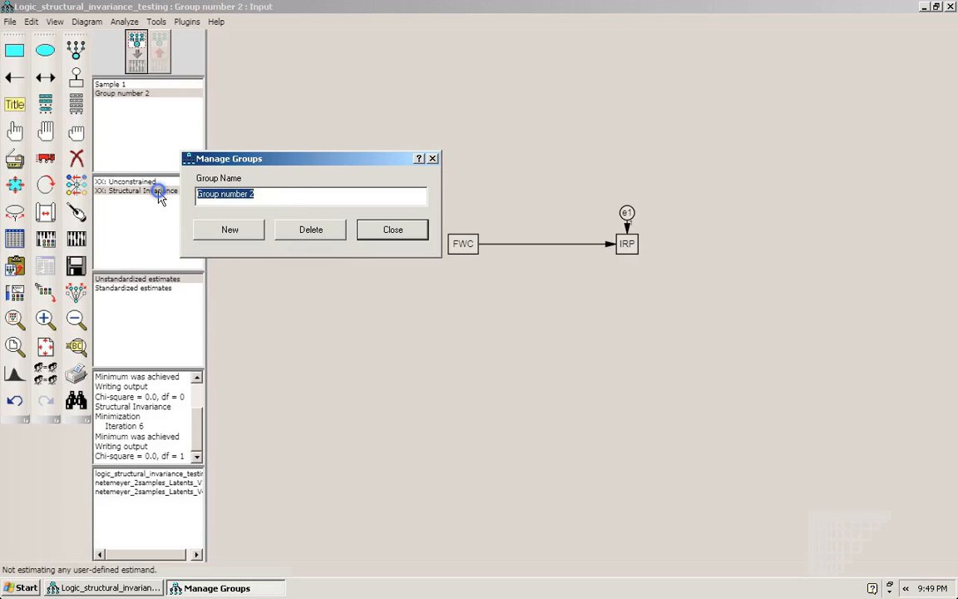
pyautogui.write('Sample 2')
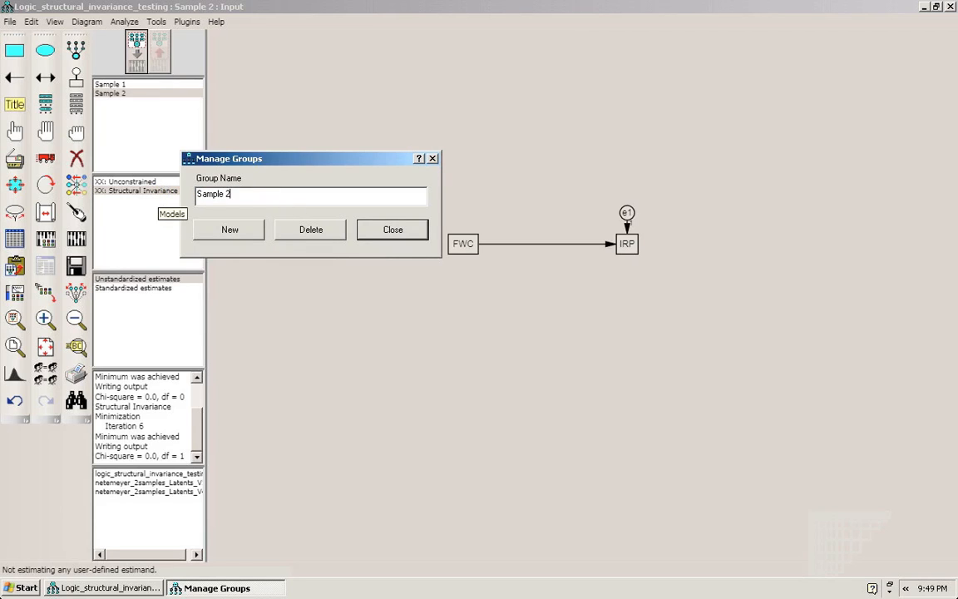
pyautogui.click(393, 229)
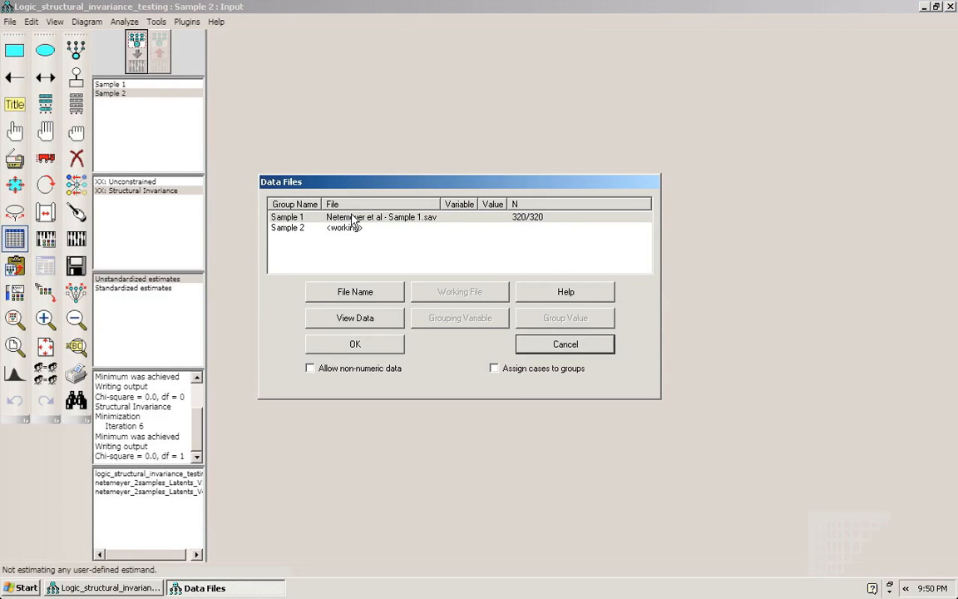
# Assign the Netemeyer et al - Sample 2.sav data file to the Sample 2 group.
pyautogui.click(355, 291)
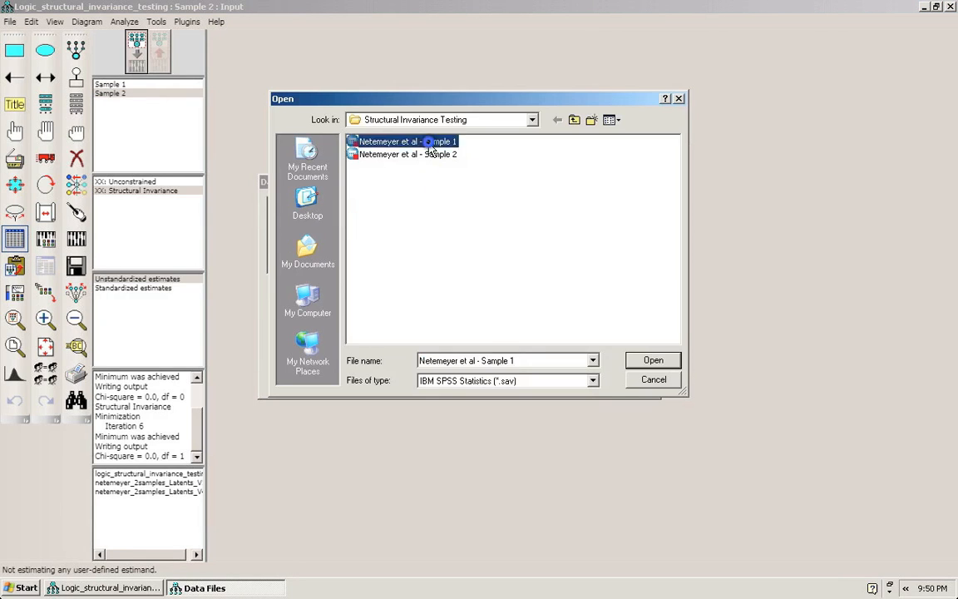
pyautogui.click(653, 359)
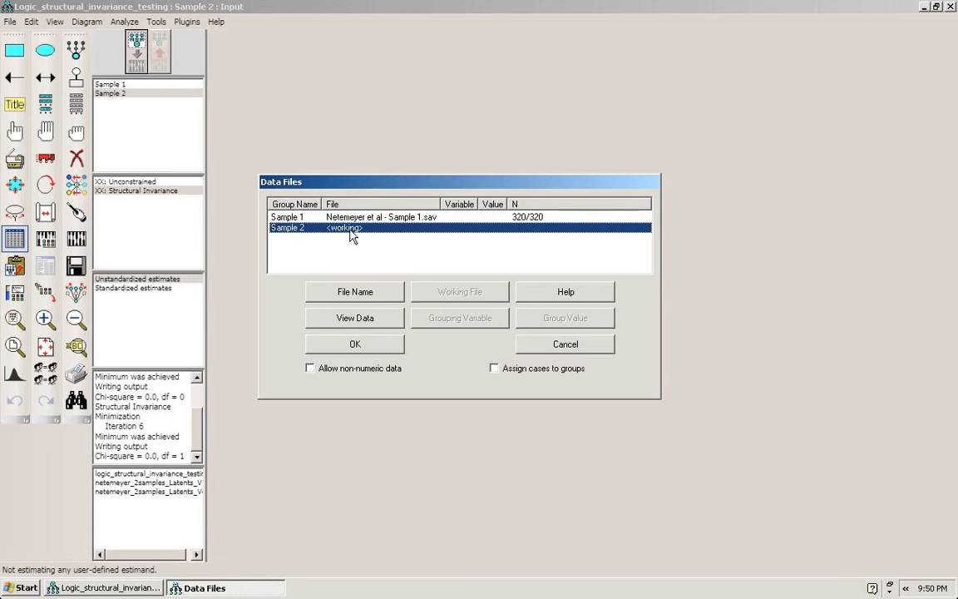
pyautogui.click(353, 291)
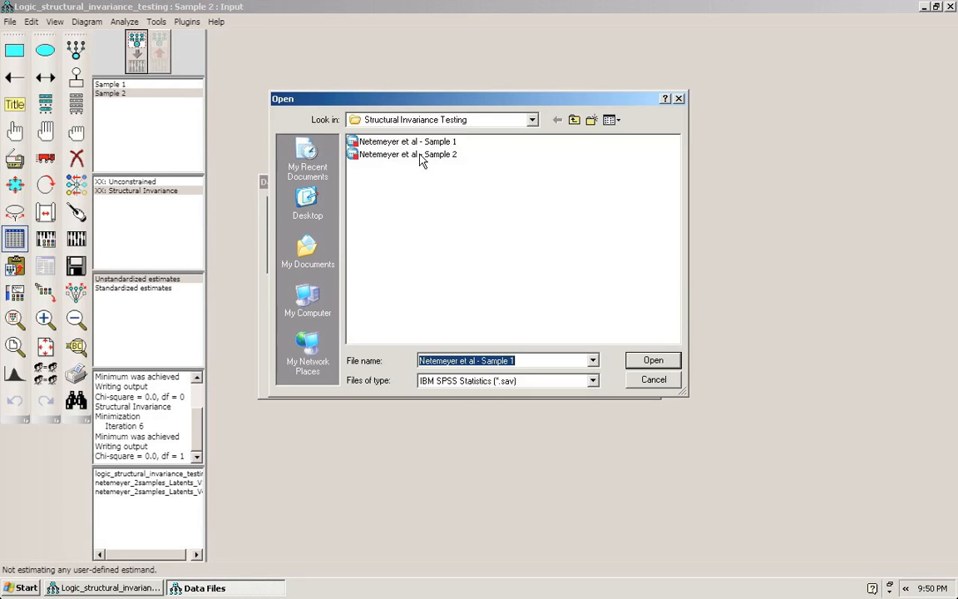
pyautogui.click(652, 360)
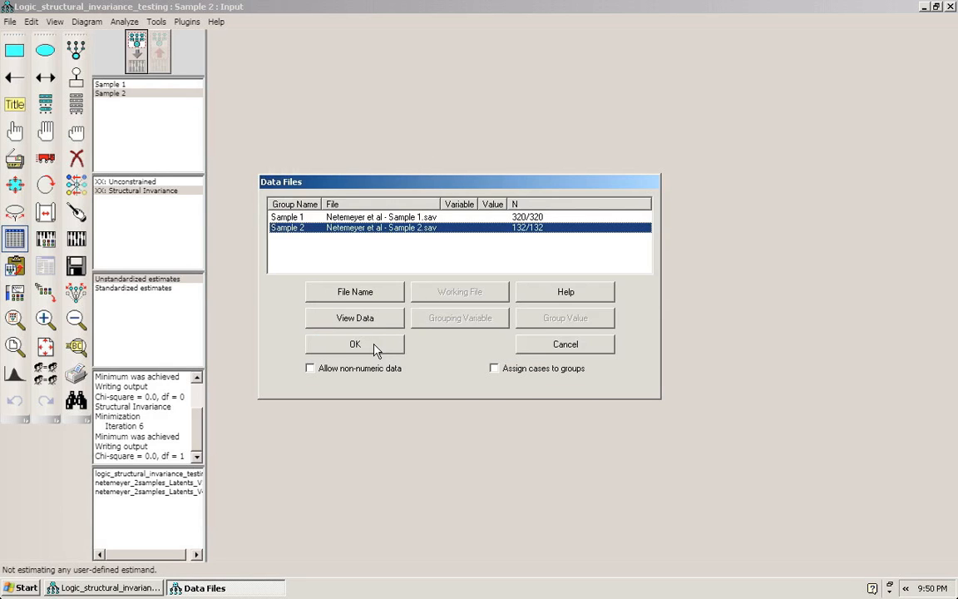
pyautogui.click(354, 343)
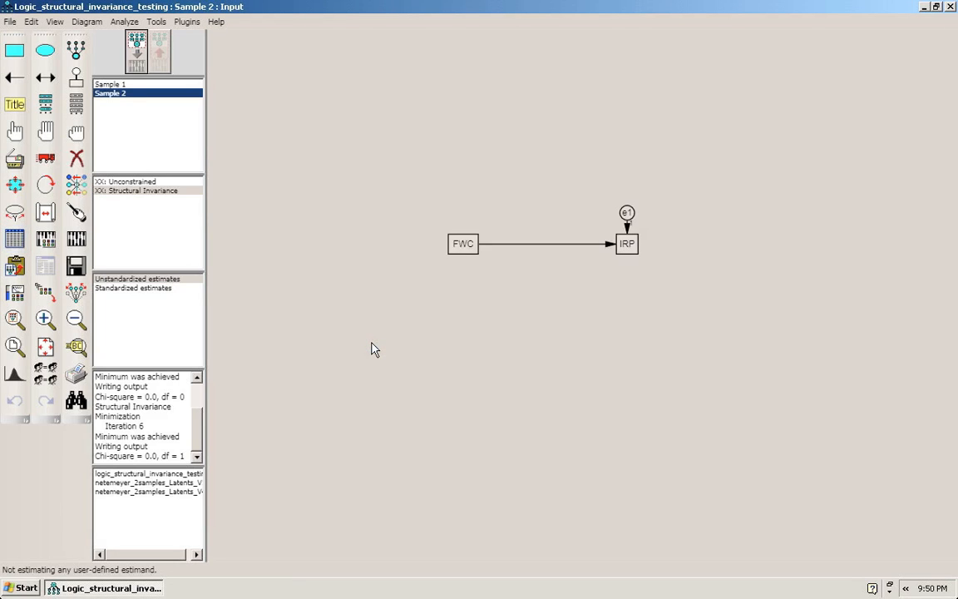
pyautogui.moveTo(75, 240)
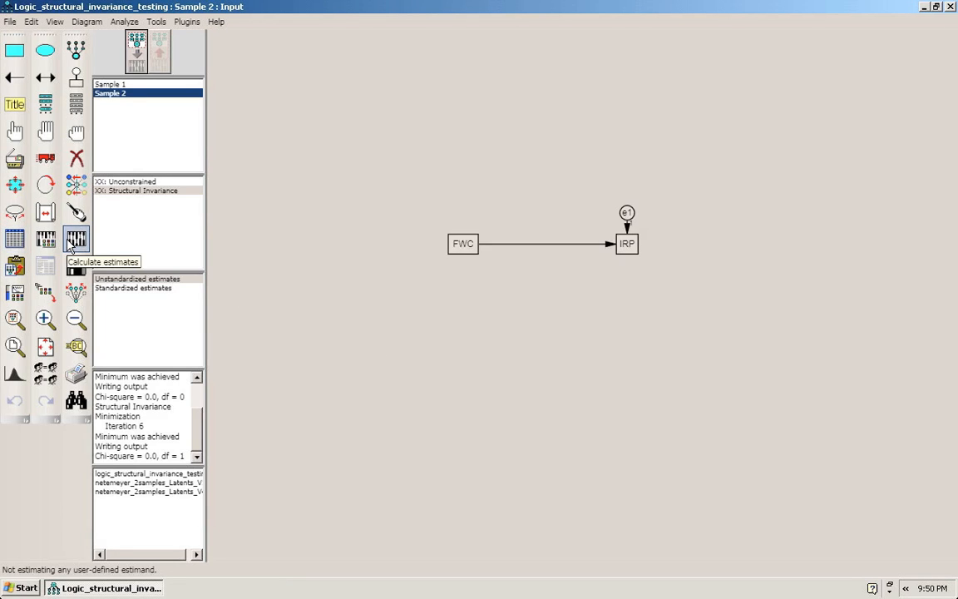
# Delete Structural Invariance, estimate Unconstrained, and show Sample 2 estimates .72, -.59, 1.67.
pyautogui.click(74, 240)
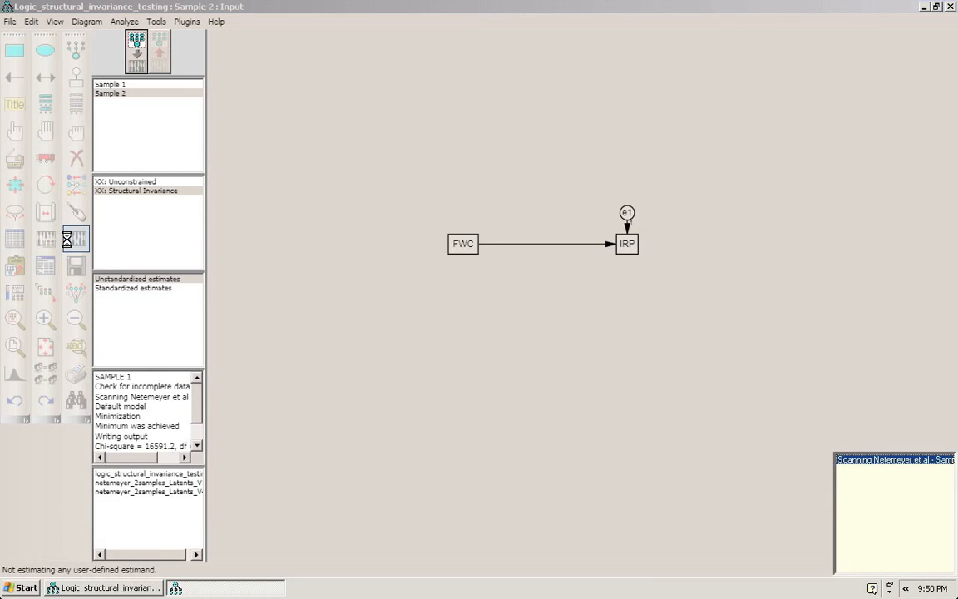
pyautogui.click(110, 93)
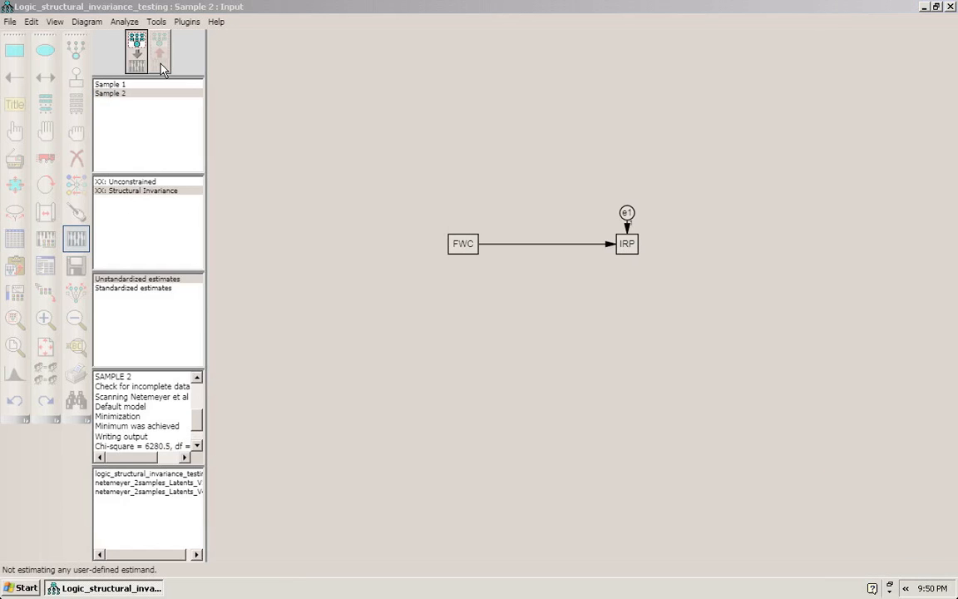
pyautogui.click(137, 58)
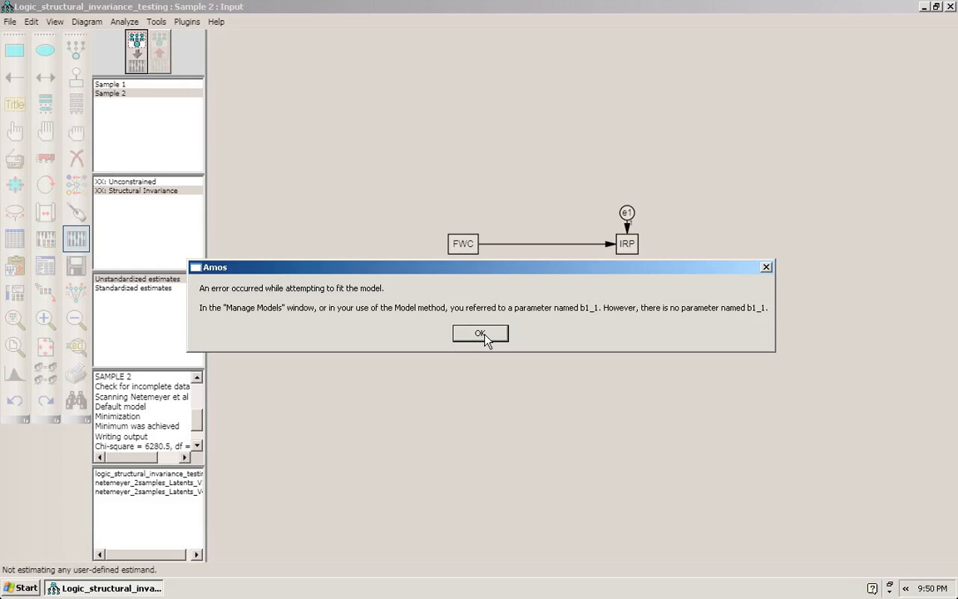
pyautogui.click(479, 333)
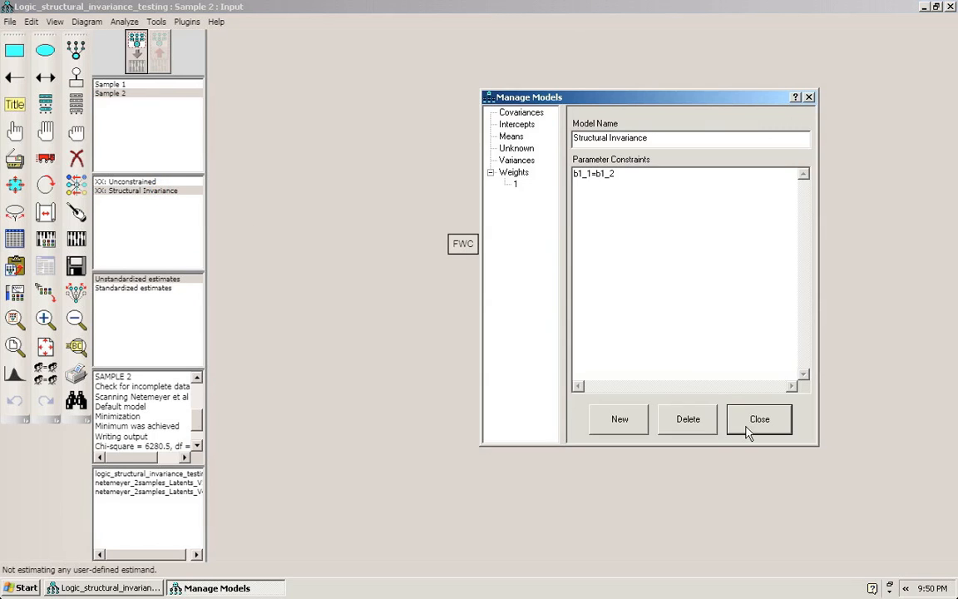
pyautogui.click(758, 419)
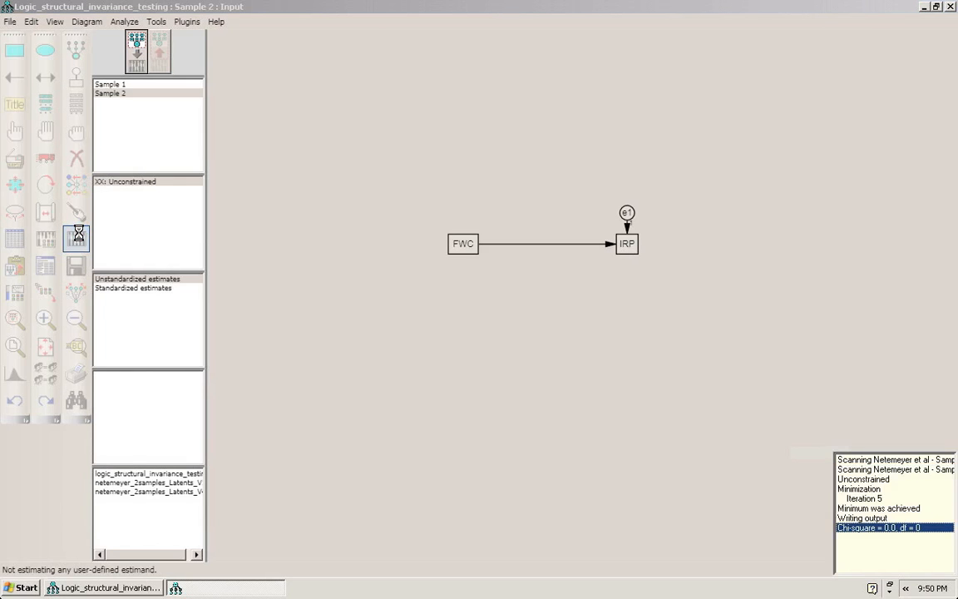
pyautogui.click(157, 54)
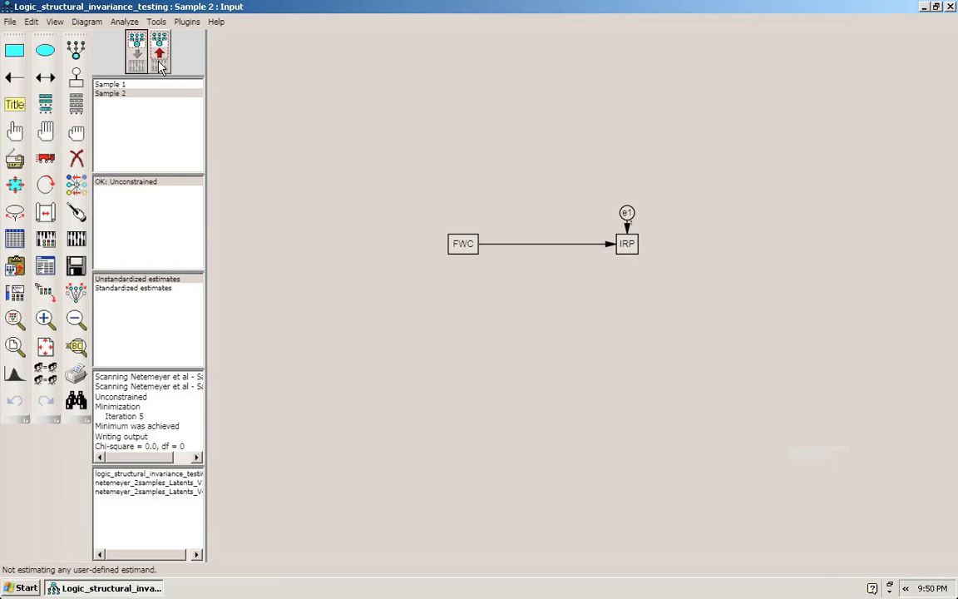
pyautogui.click(157, 52)
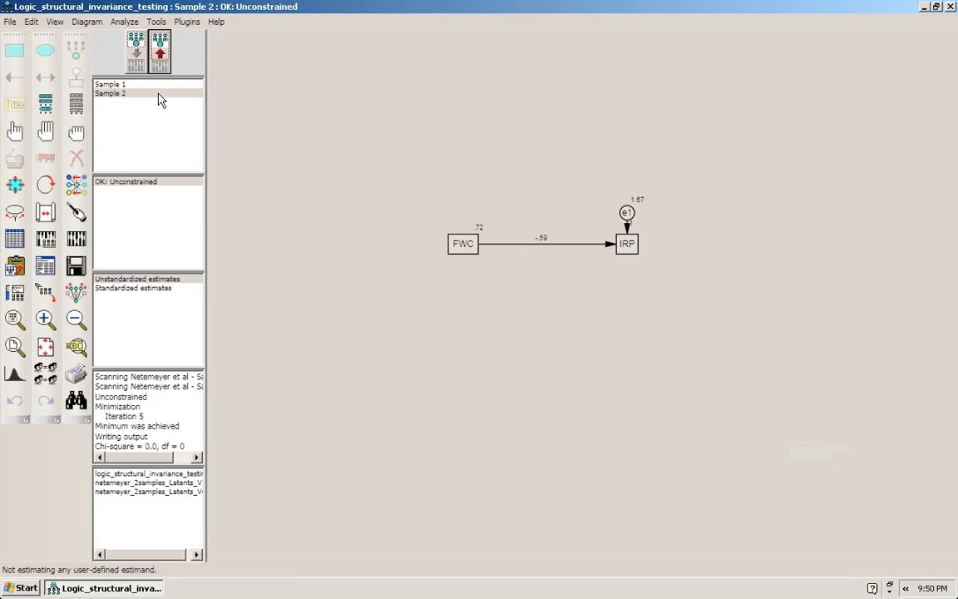
pyautogui.moveTo(112, 99)
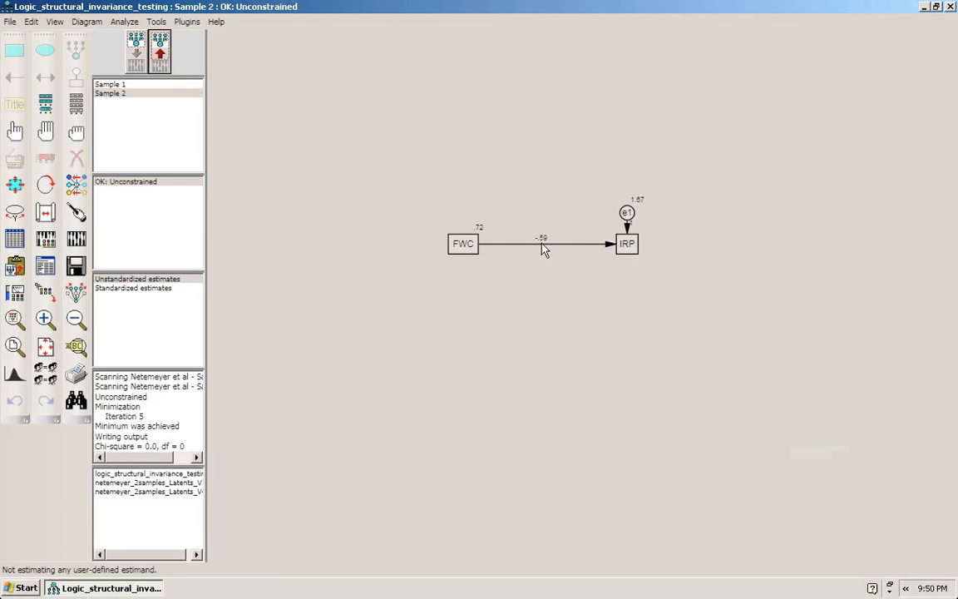
pyautogui.moveTo(123, 91)
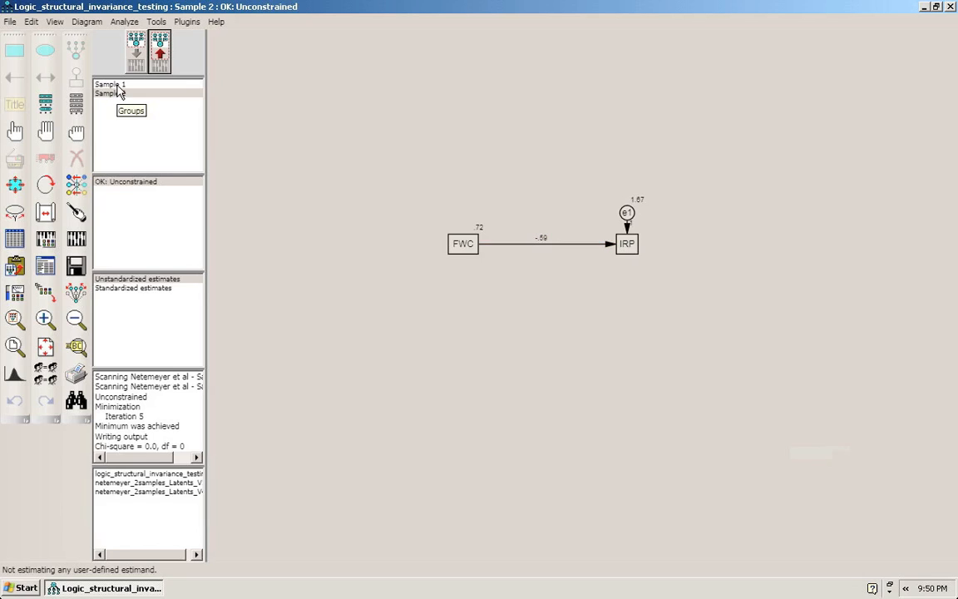
# Display Sample 1's estimates: .67 for FWC, -.47 for the path, 1.78 for e1.
pyautogui.click(115, 84)
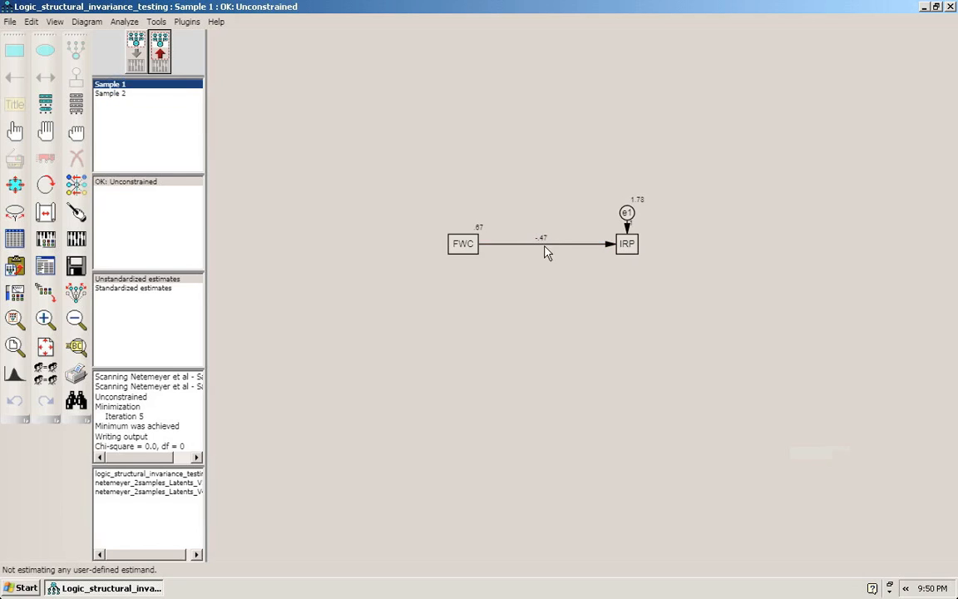
pyautogui.click(545, 243)
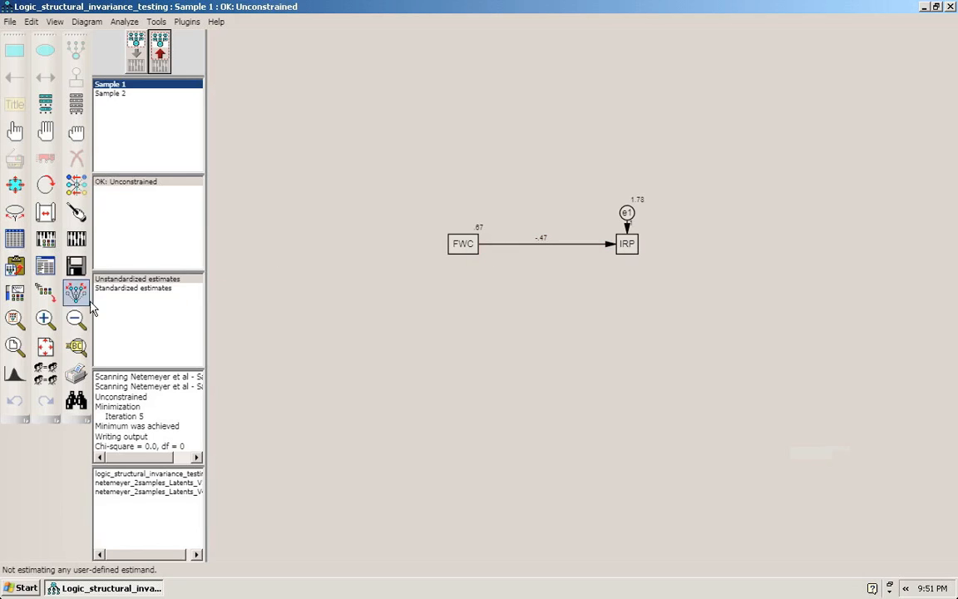
pyautogui.moveTo(45, 371)
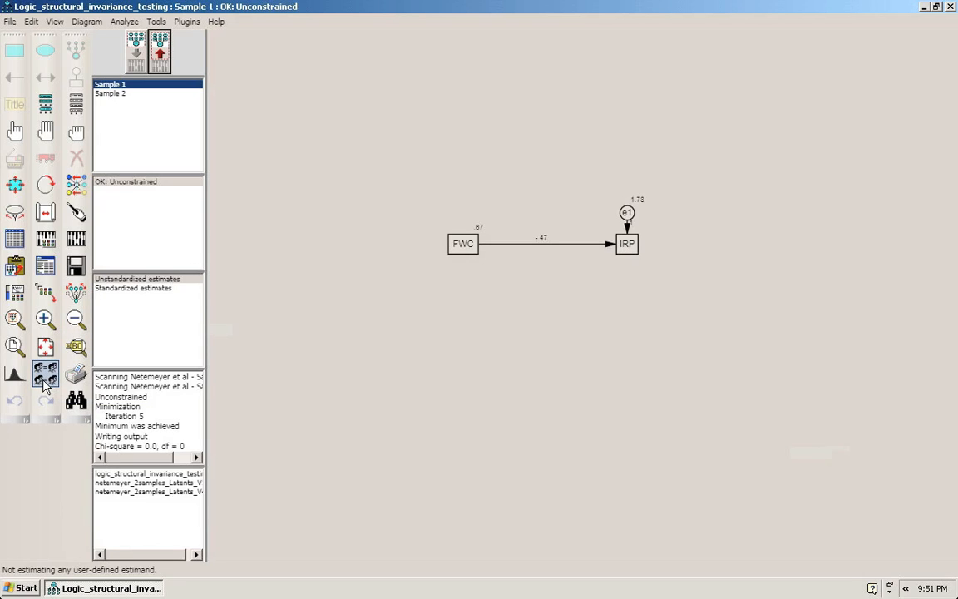
# Run Multiple-Group Analysis, accepting Structural weights, covariances and residuals models with b1_1-style labels.
pyautogui.click(43, 373)
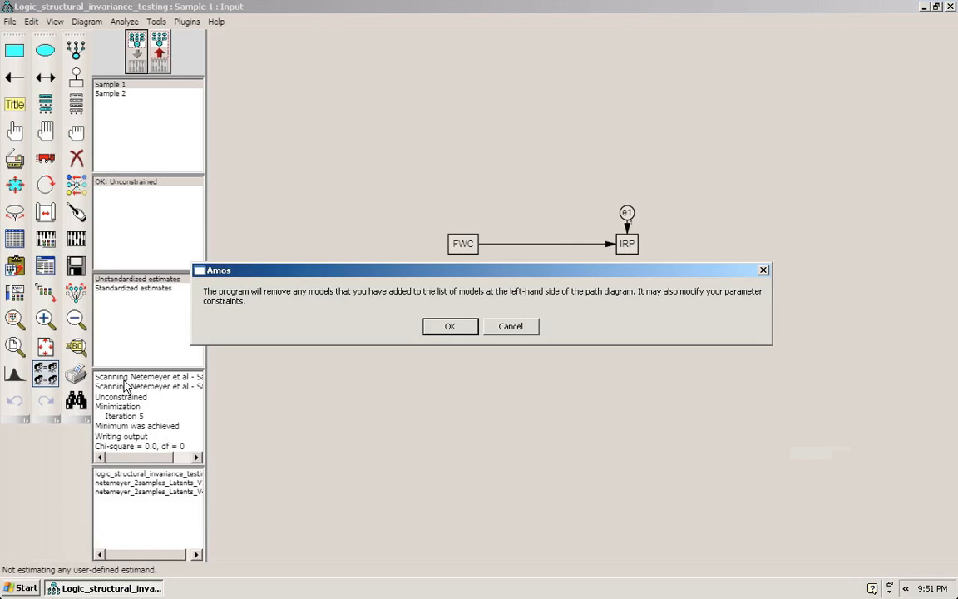
pyautogui.click(450, 326)
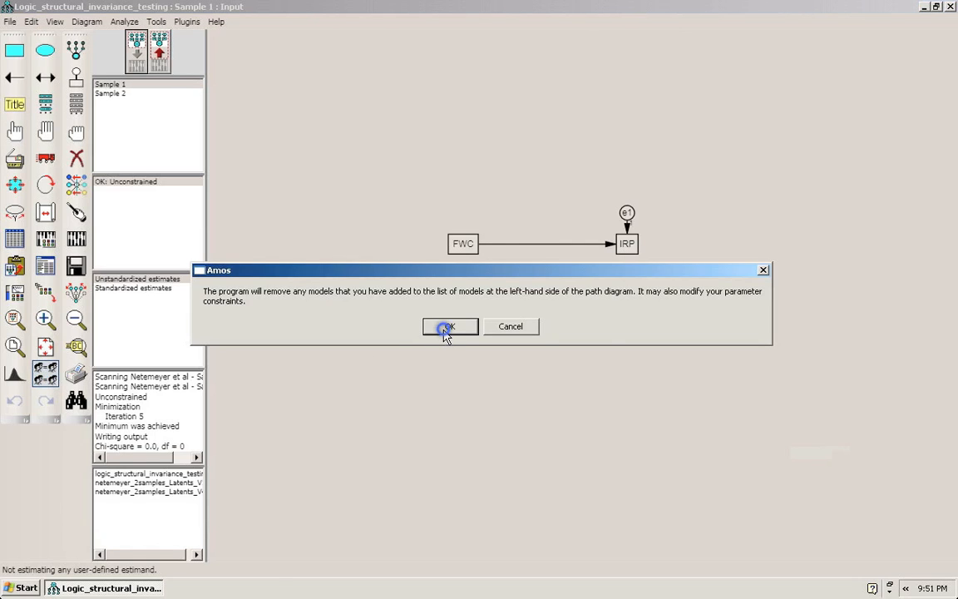
pyautogui.click(449, 326)
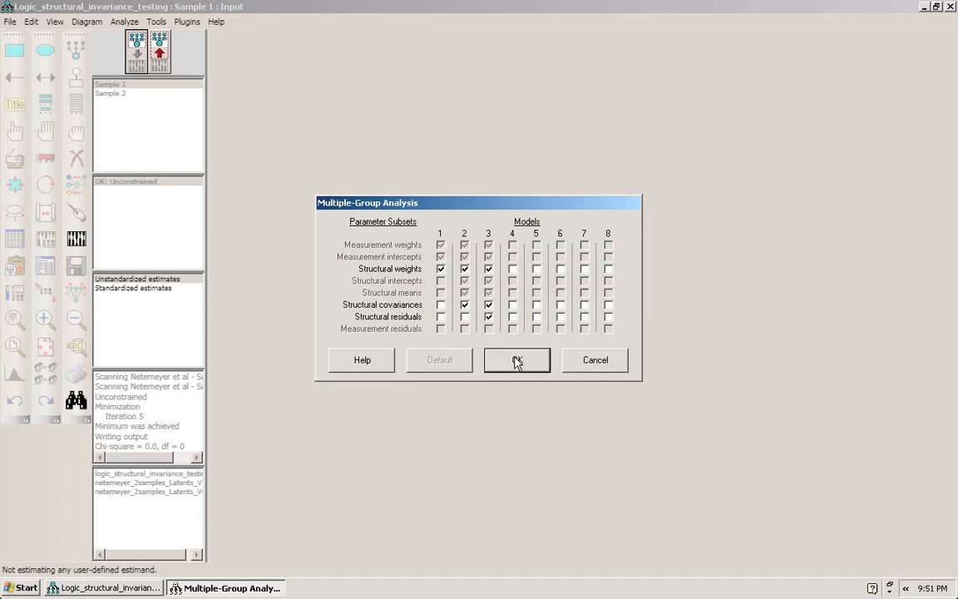
pyautogui.click(516, 360)
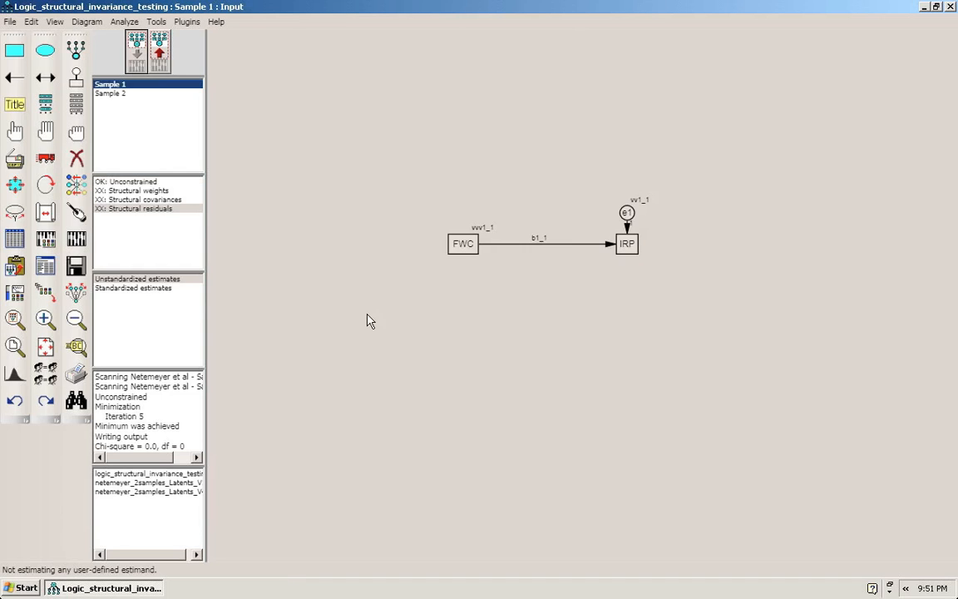
pyautogui.moveTo(161, 209)
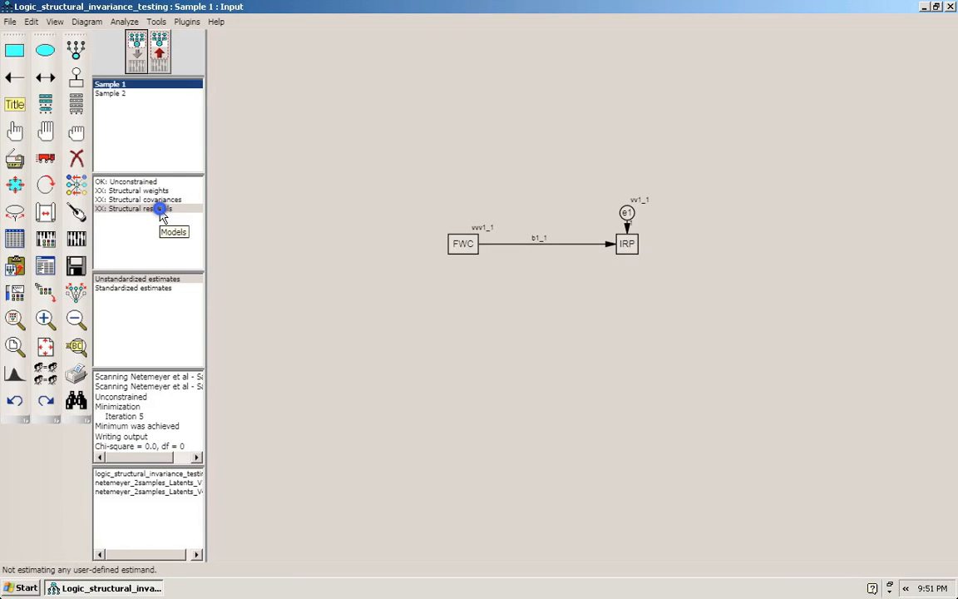
# Delete the Structural residuals and Structural covariances models, then select Unconstrained.
pyautogui.doubleClick(148, 209)
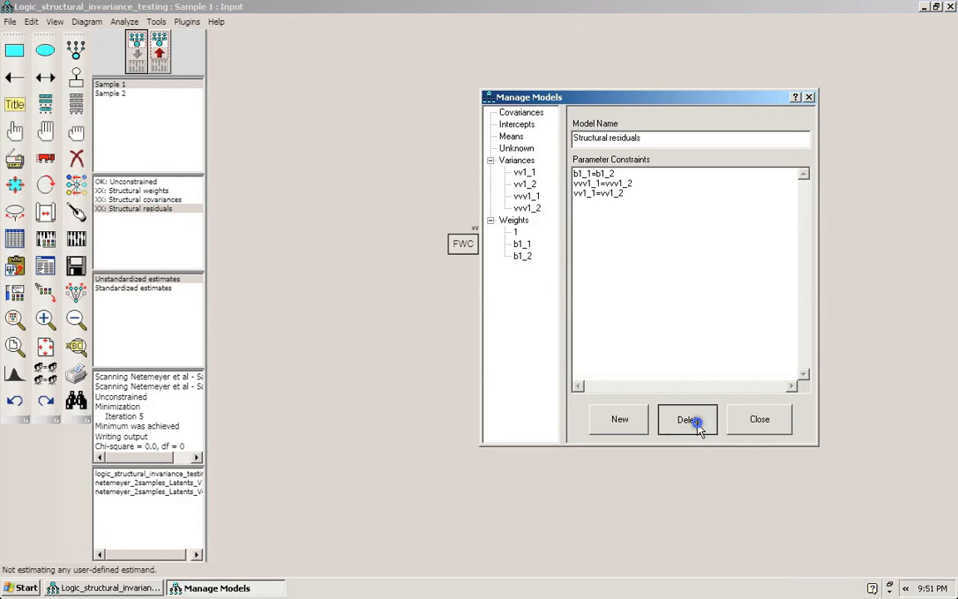
pyautogui.click(687, 419)
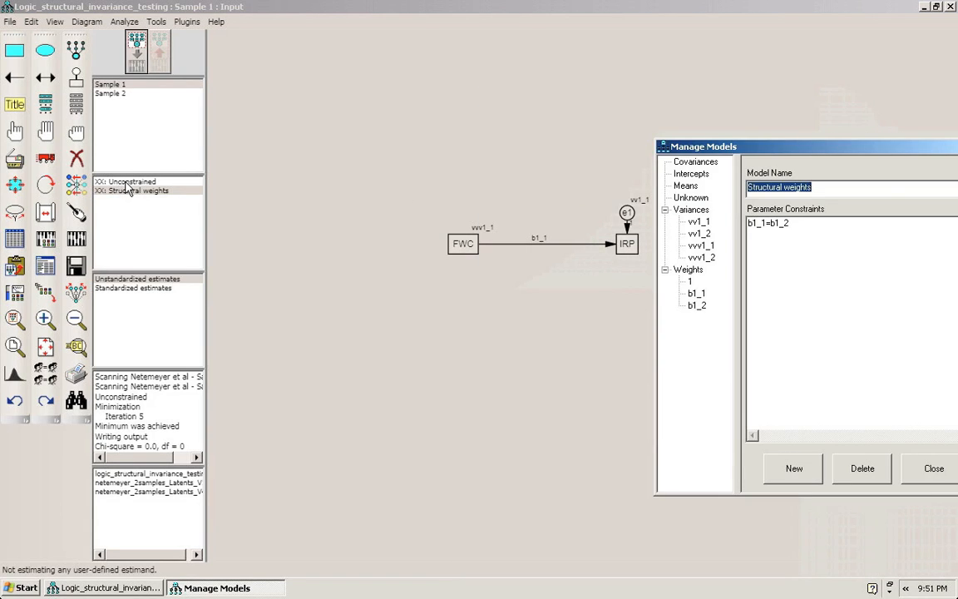
pyautogui.moveTo(136, 195)
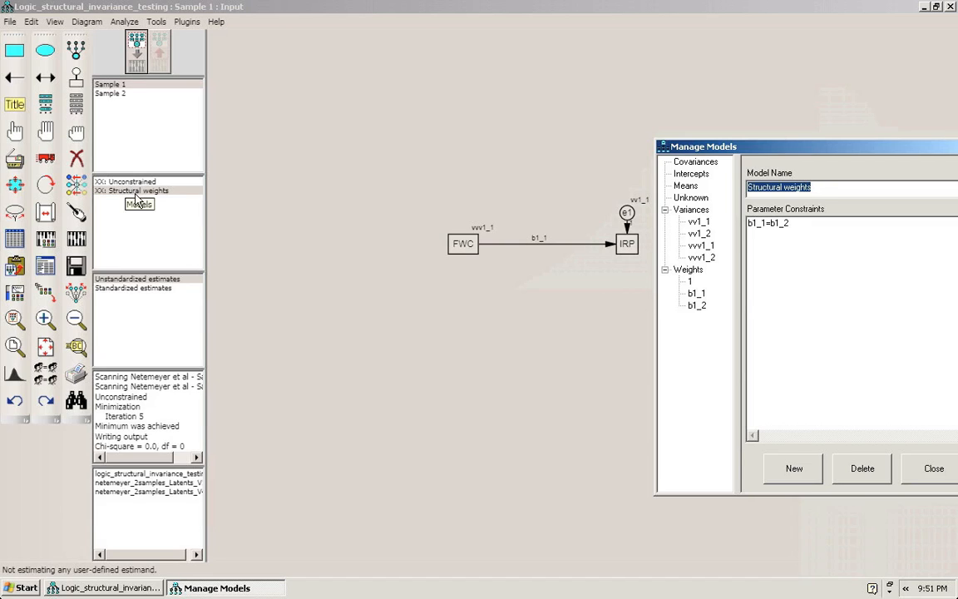
pyautogui.click(126, 181)
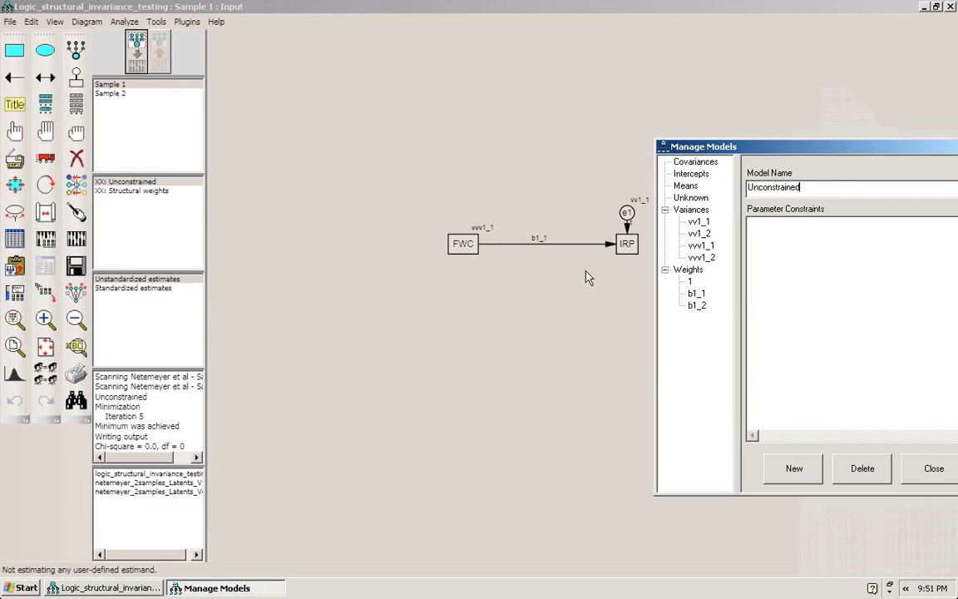
pyautogui.moveTo(542, 252)
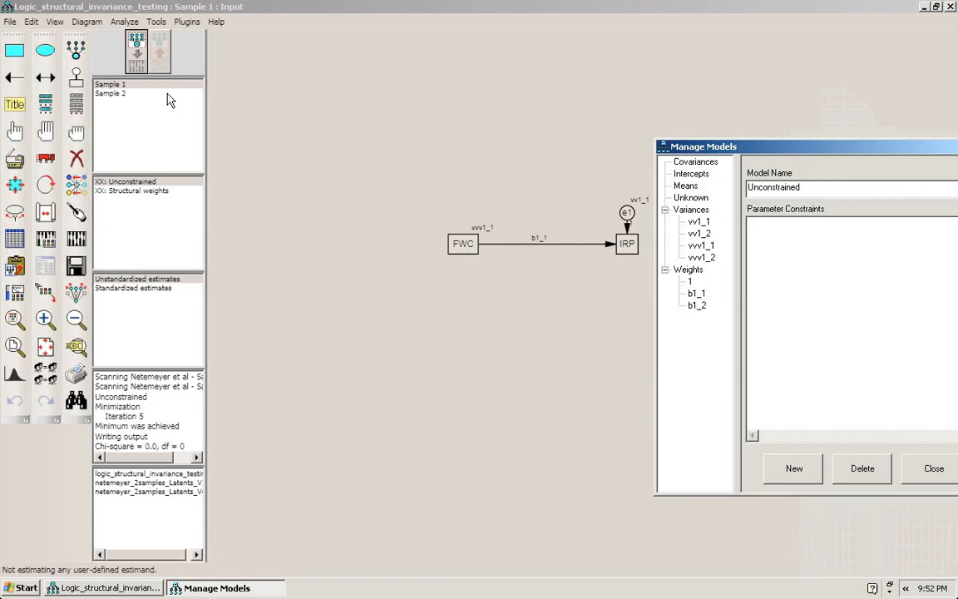
pyautogui.moveTo(122, 99)
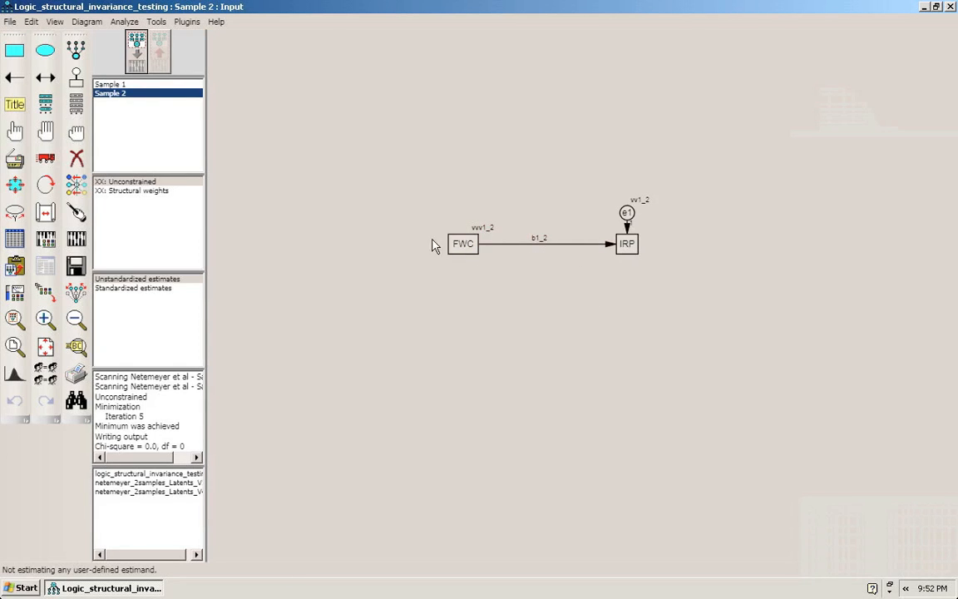
pyautogui.moveTo(519, 237)
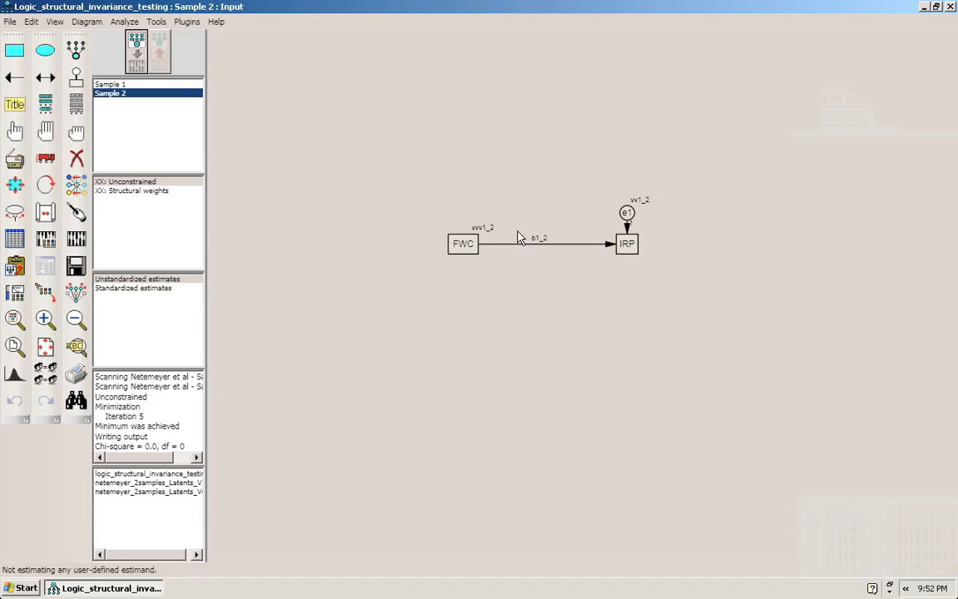
pyautogui.moveTo(279, 208)
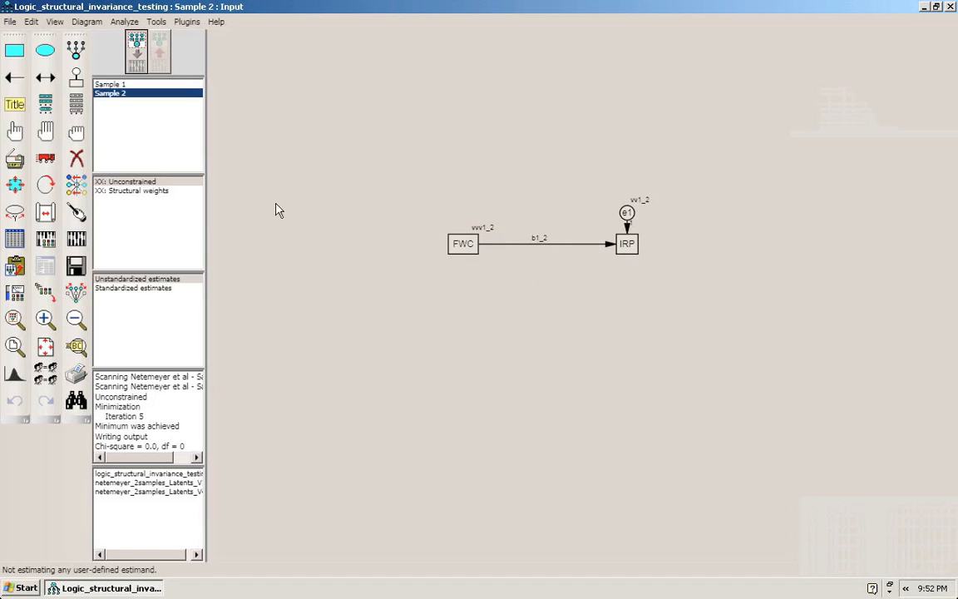
# Reopen Manage Models for the Unconstrained model, which has no parameter constraints.
pyautogui.doubleClick(131, 182)
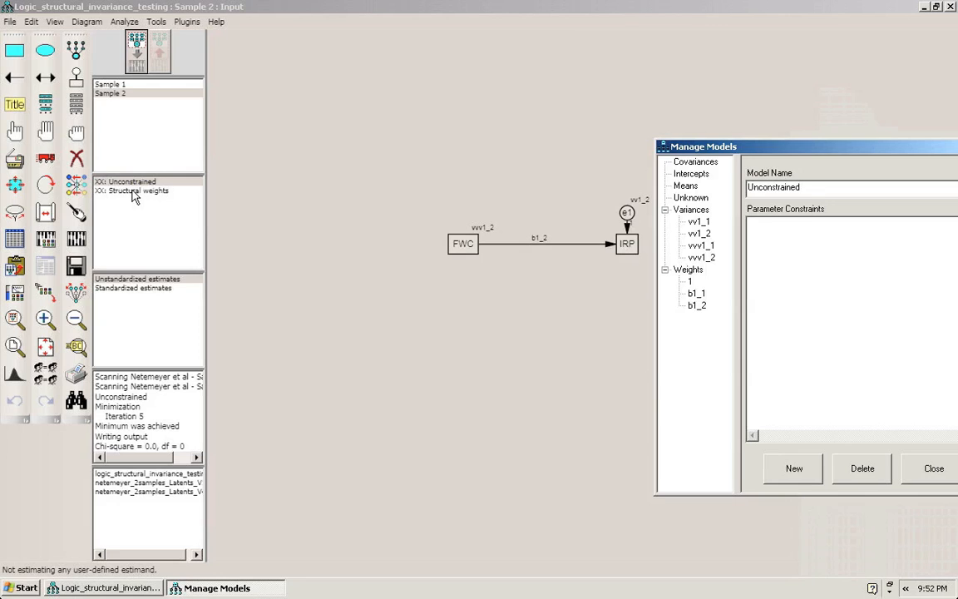
# Review the Structural weights constraint b1_1=b1_2 and view Sample 1 Unconstrained output (IRP←FWC -.475).
pyautogui.click(137, 190)
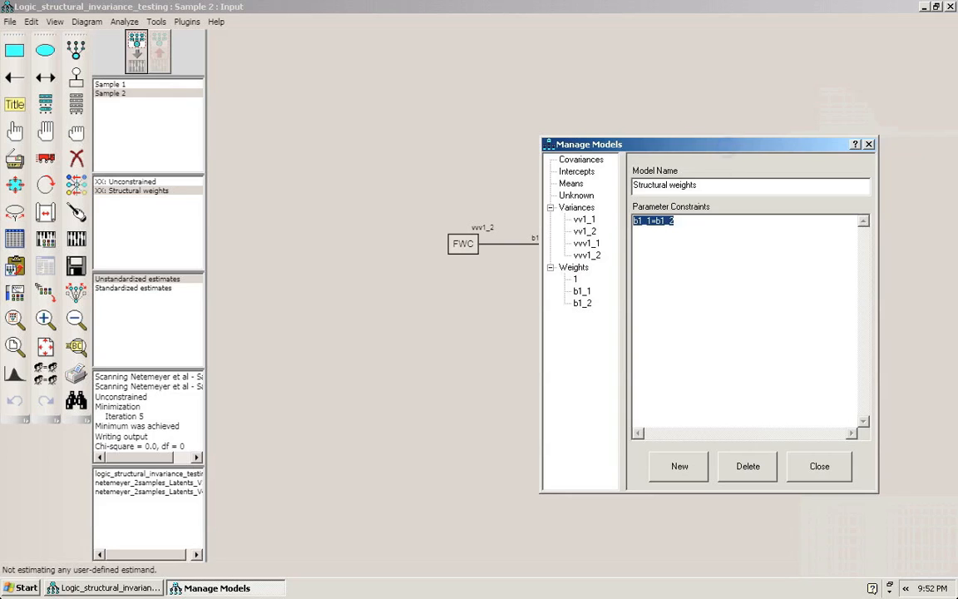
pyautogui.click(818, 465)
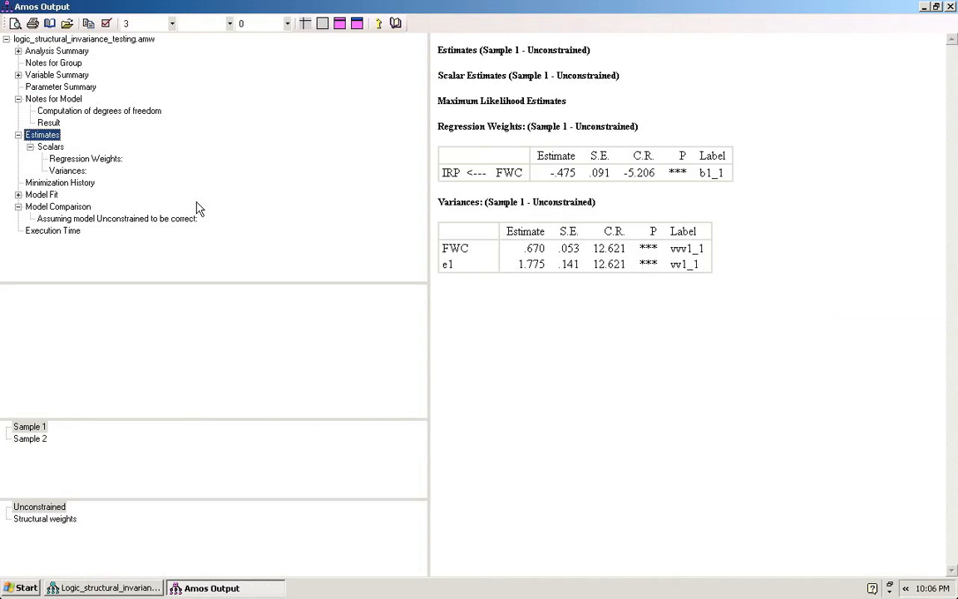
pyautogui.moveTo(84, 153)
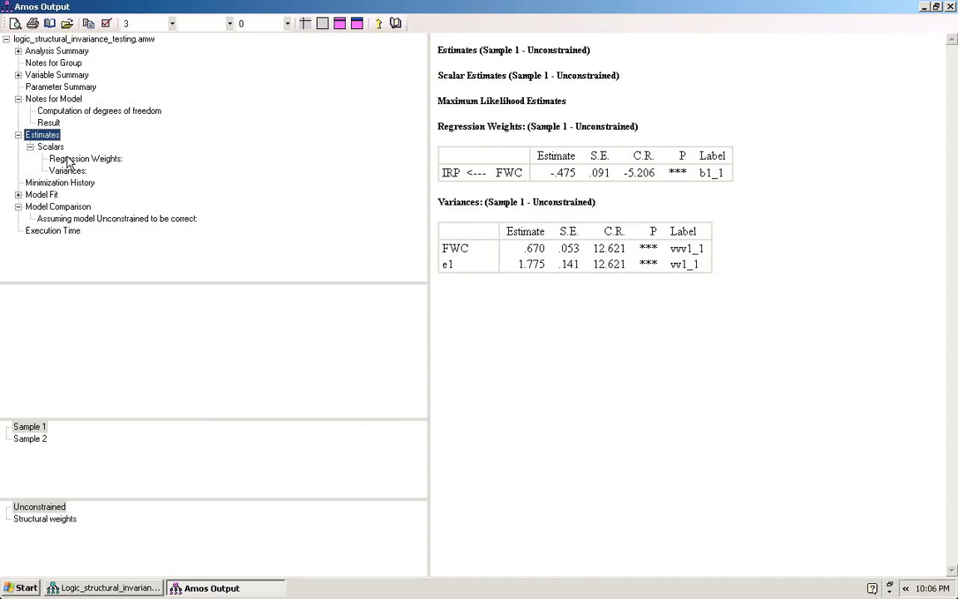
# Show the Regression Weights table, then Sample 2's IRP←FWC weight -.589 labeled b1_2.
pyautogui.click(85, 158)
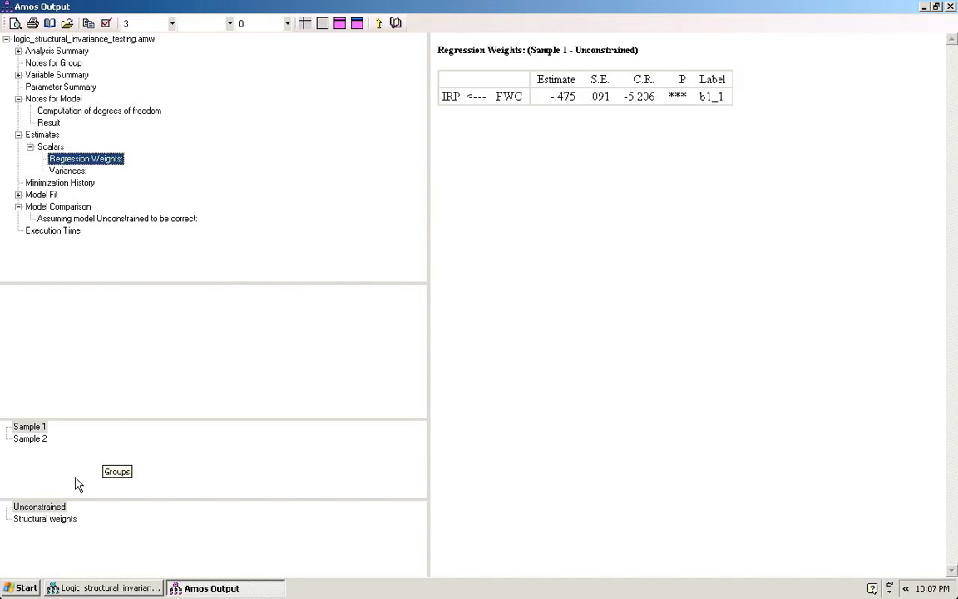
pyautogui.moveTo(445, 207)
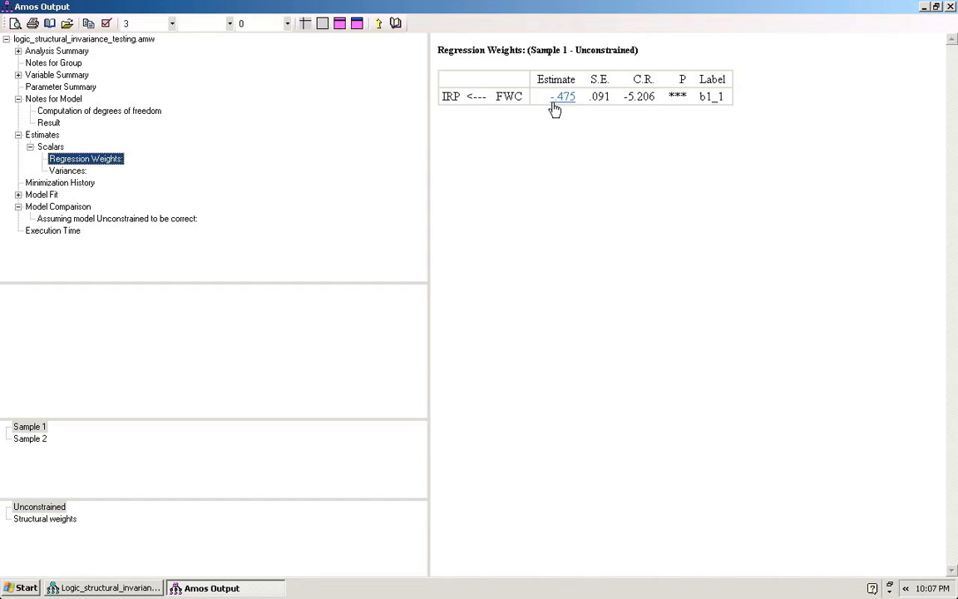
pyautogui.moveTo(63, 408)
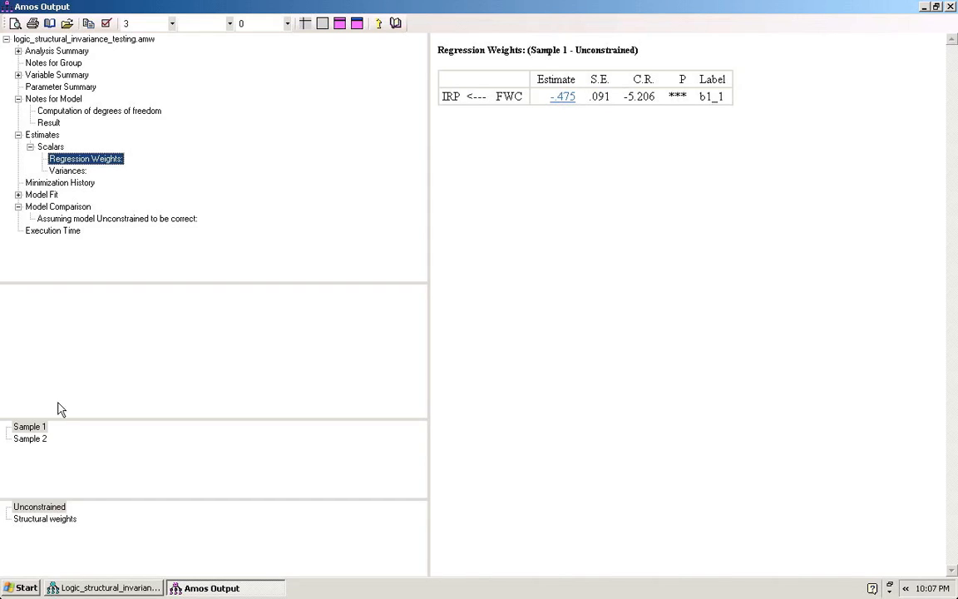
pyautogui.click(29, 450)
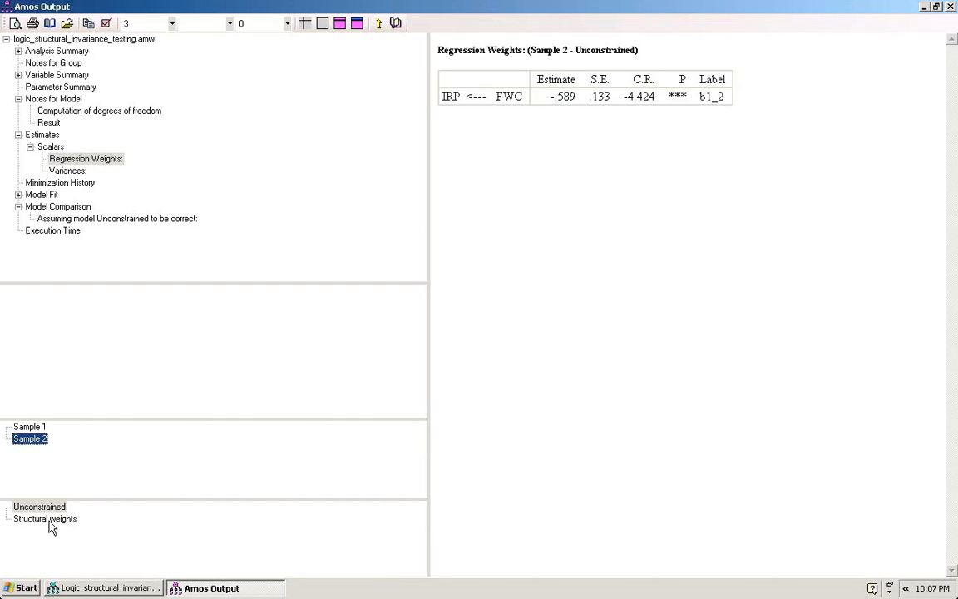
# View Sample 1's Structural weights regression weight: IRP←FWC estimate -.511, labeled b1_1.
pyautogui.click(45, 517)
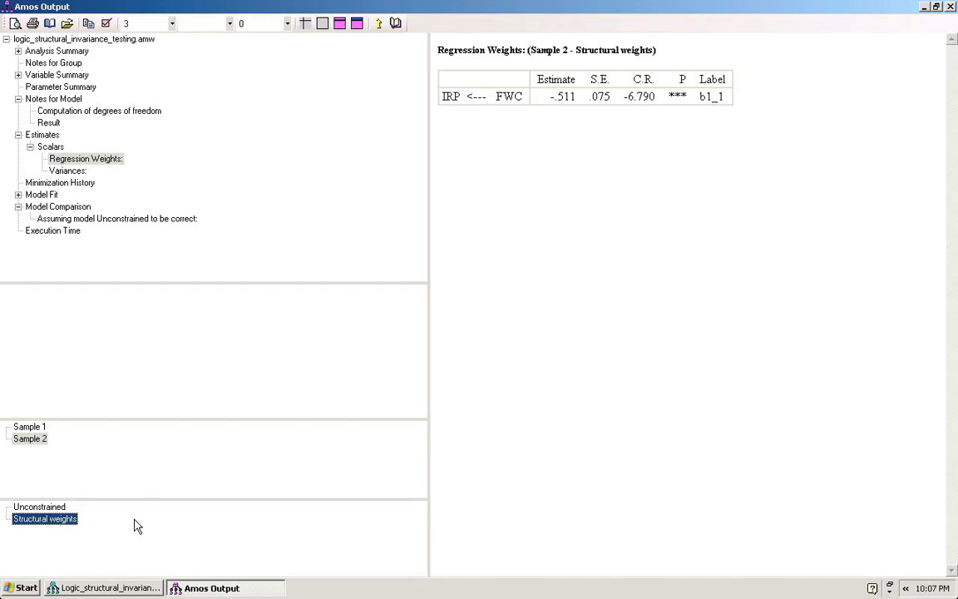
pyautogui.moveTo(708, 30)
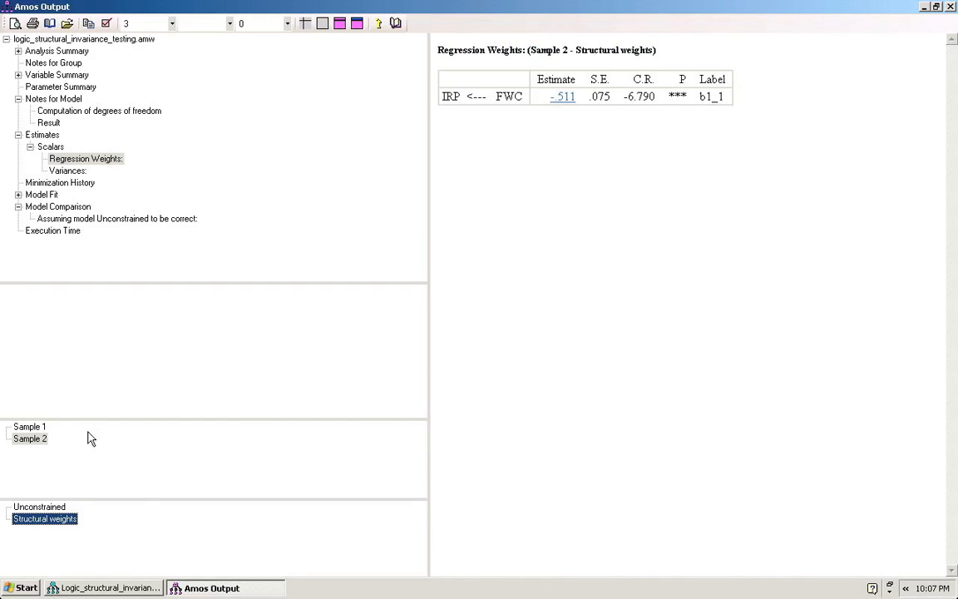
pyautogui.click(28, 427)
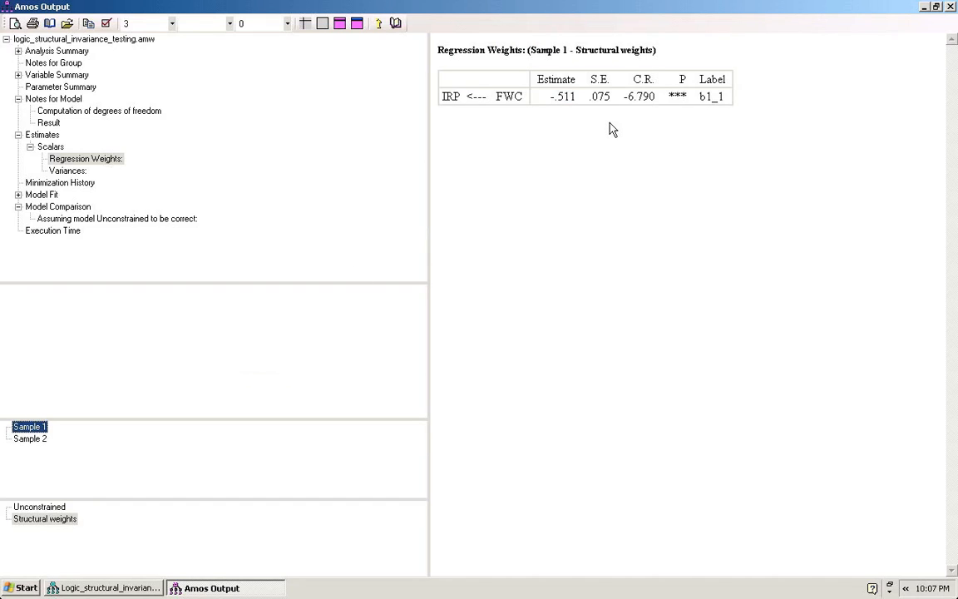
pyautogui.moveTo(278, 227)
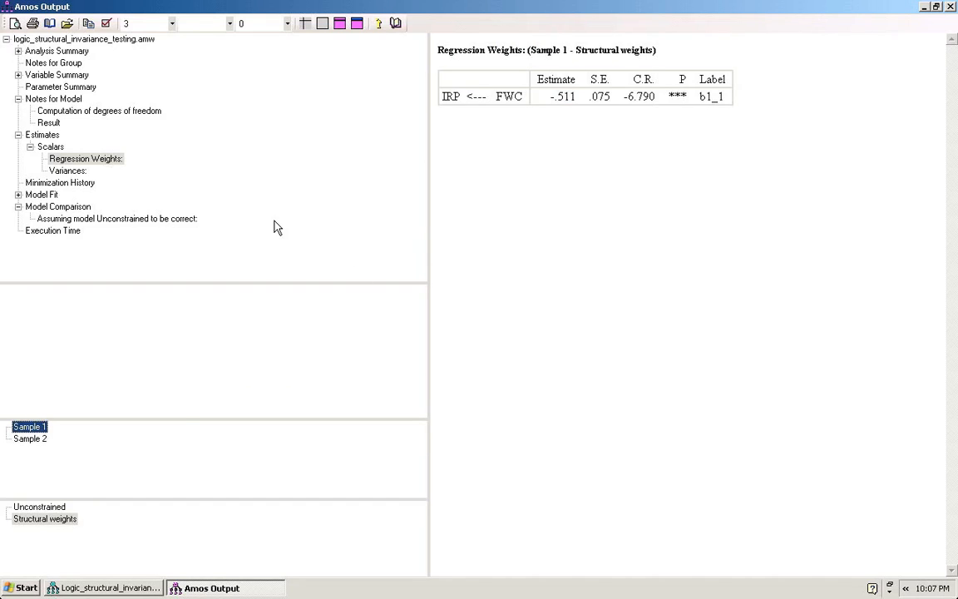
pyautogui.moveTo(59, 538)
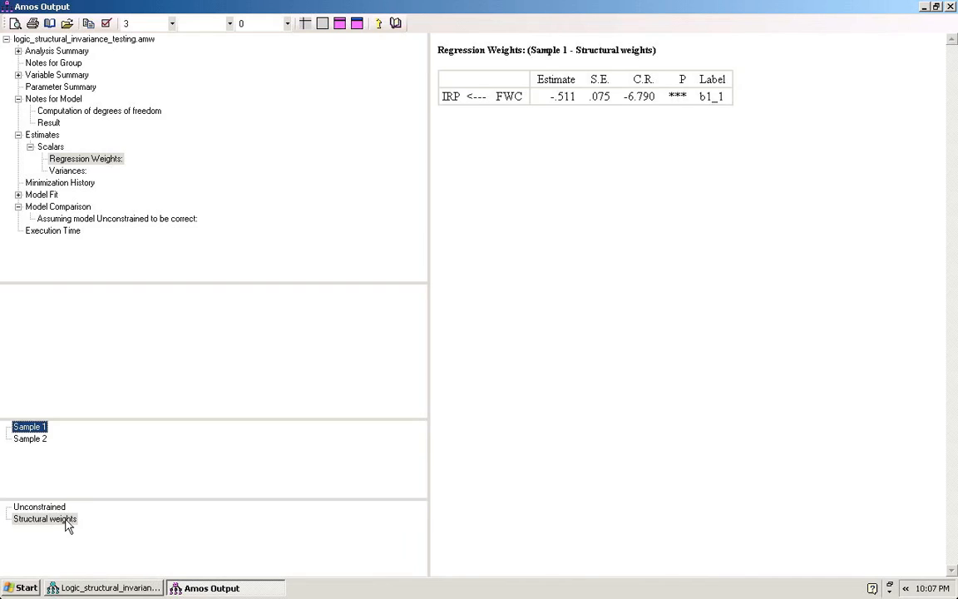
pyautogui.moveTo(206, 247)
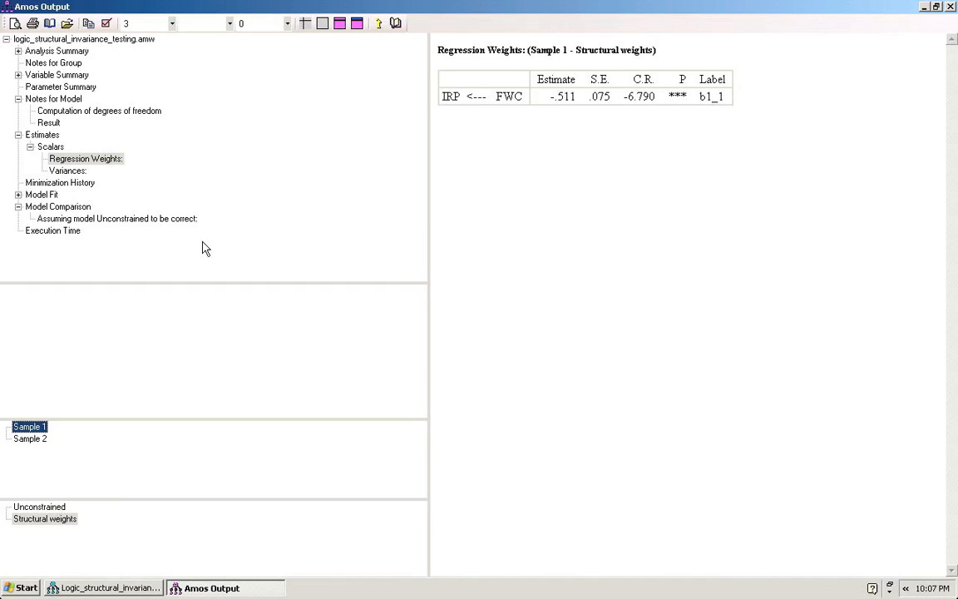
pyautogui.moveTo(60, 210)
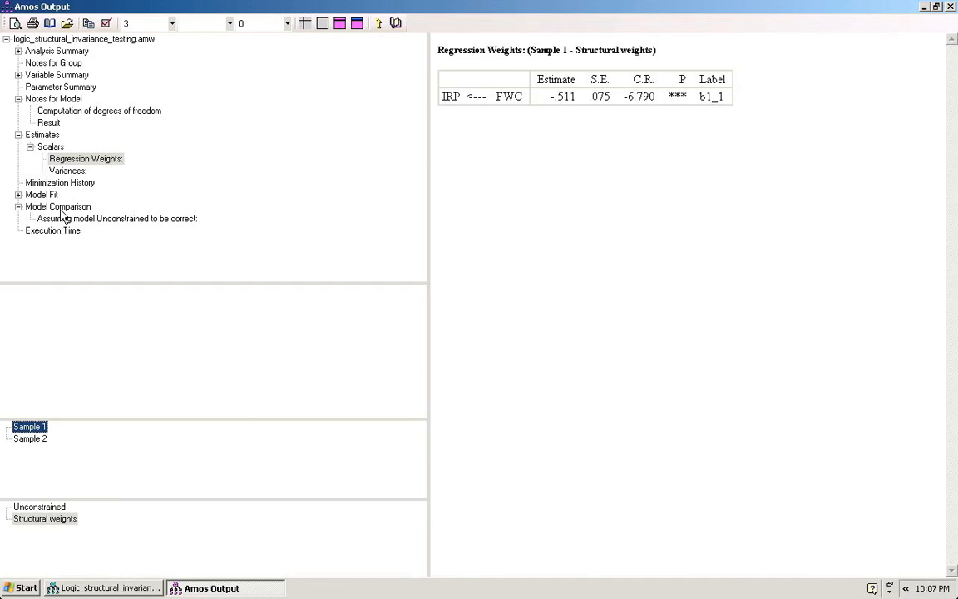
# Show Model Comparison assuming Unconstrained is correct: Structural weights DF 1, CMIN .500, P .480.
pyautogui.click(57, 206)
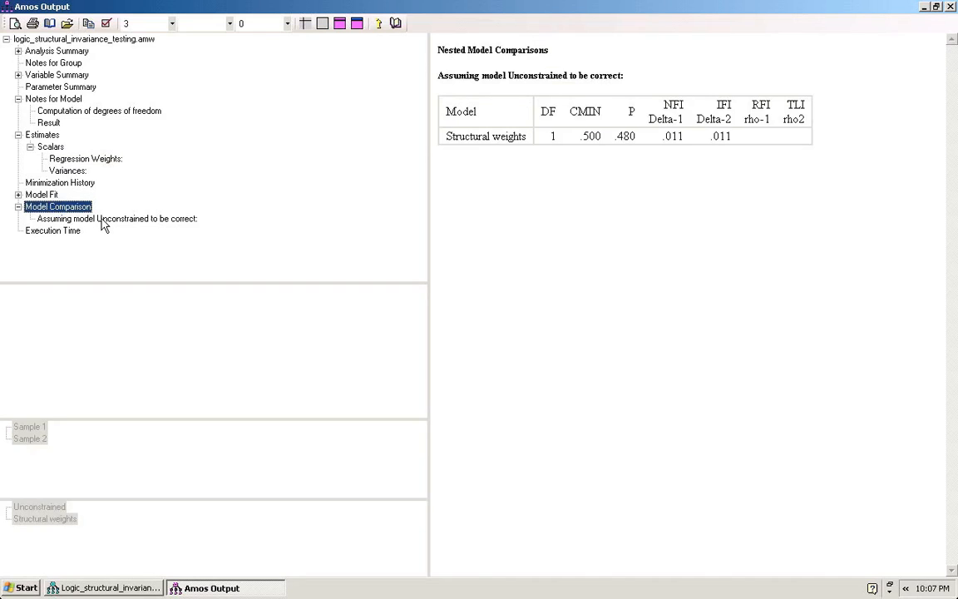
pyautogui.click(117, 217)
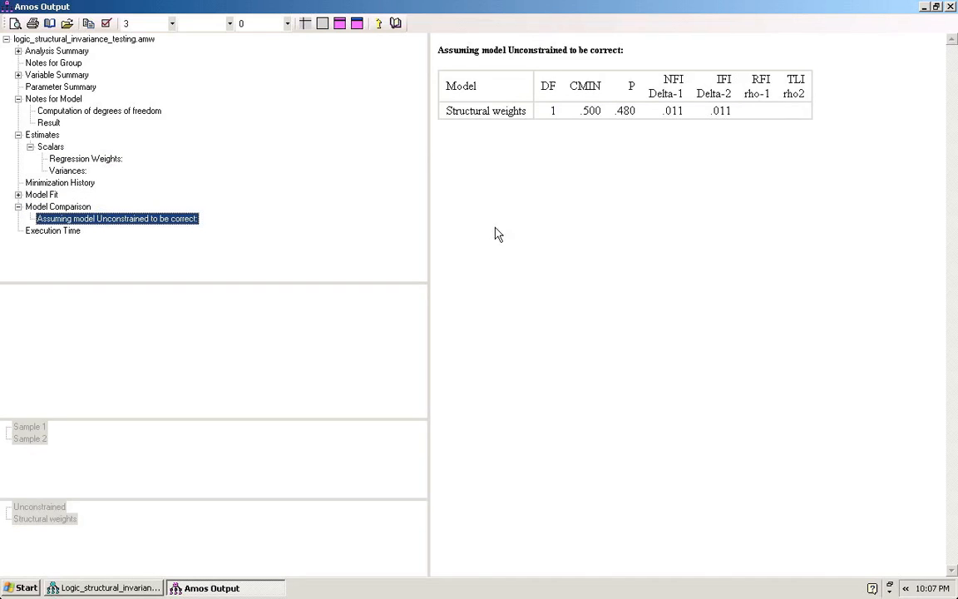
pyautogui.moveTo(502, 126)
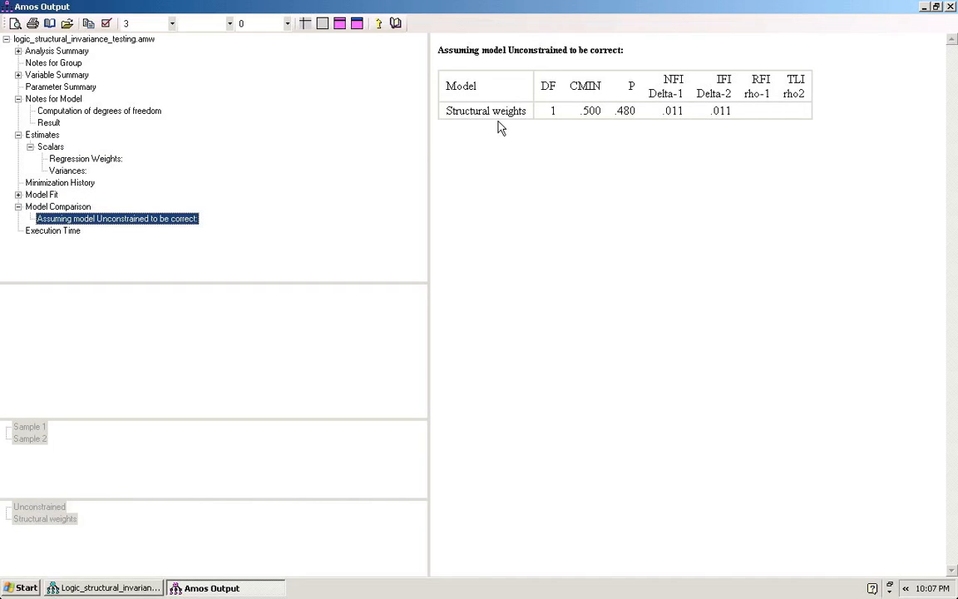
pyautogui.moveTo(546, 74)
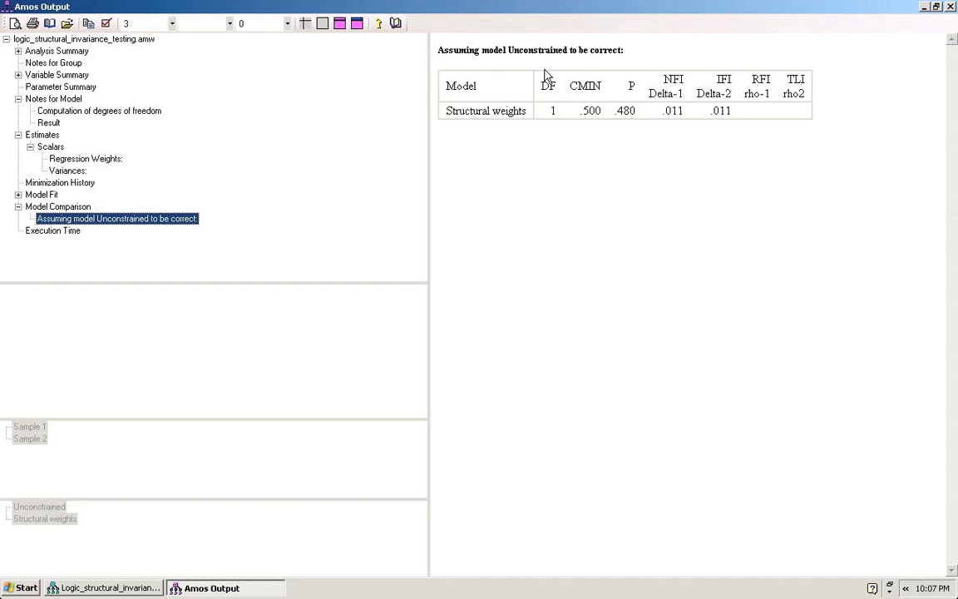
pyautogui.moveTo(548, 75)
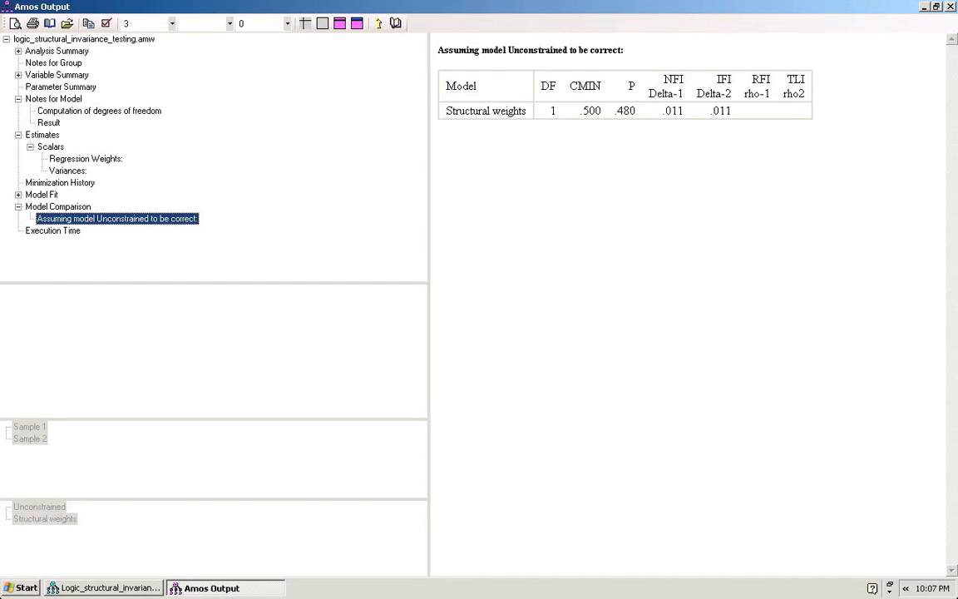
pyautogui.moveTo(593, 125)
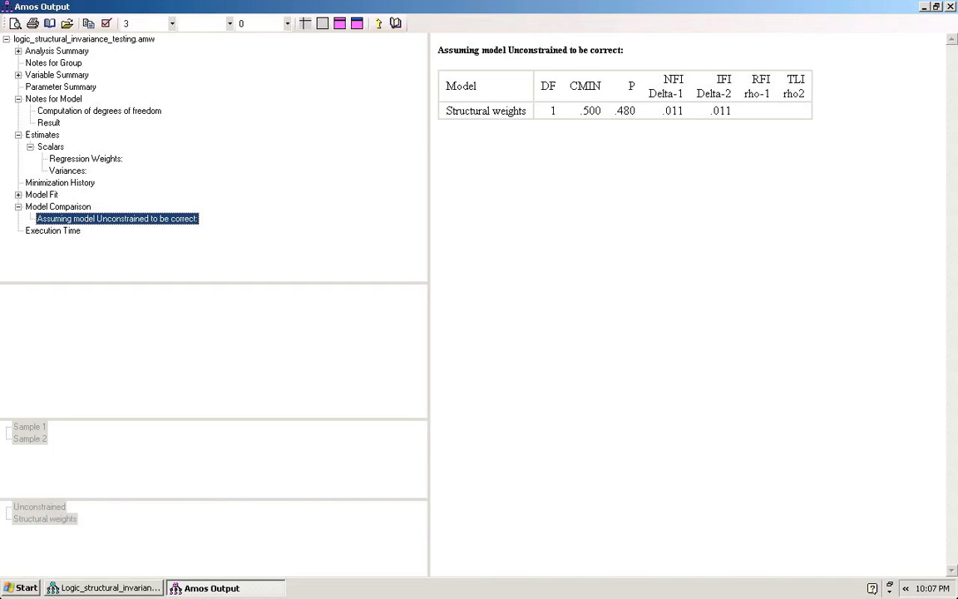
pyautogui.moveTo(601, 121)
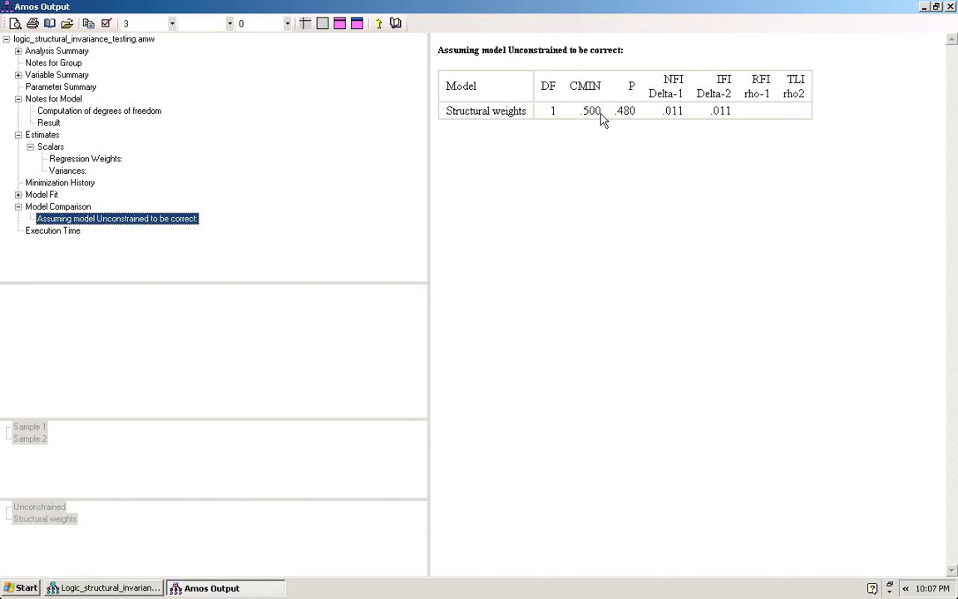
pyautogui.moveTo(602, 108)
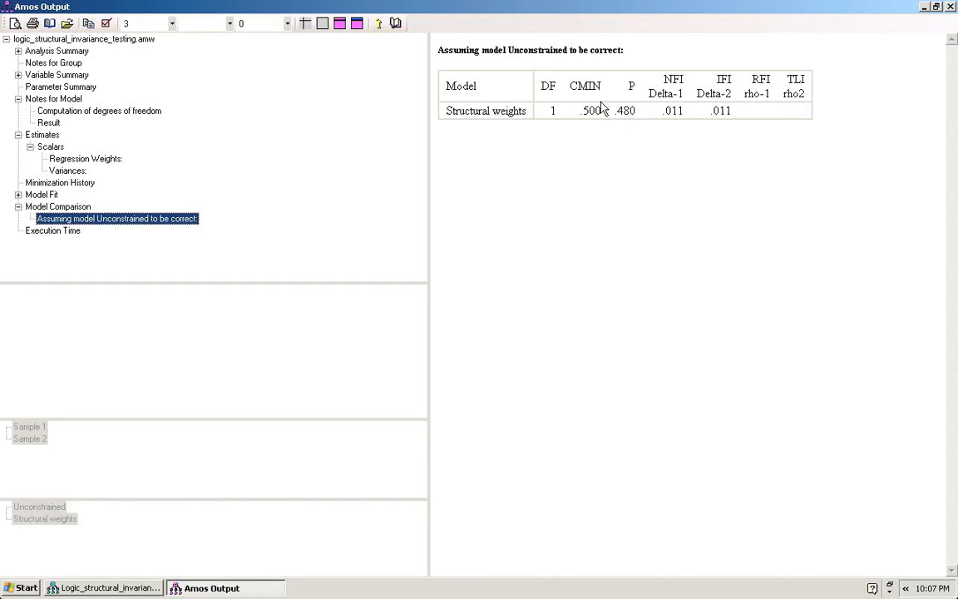
pyautogui.moveTo(602, 109)
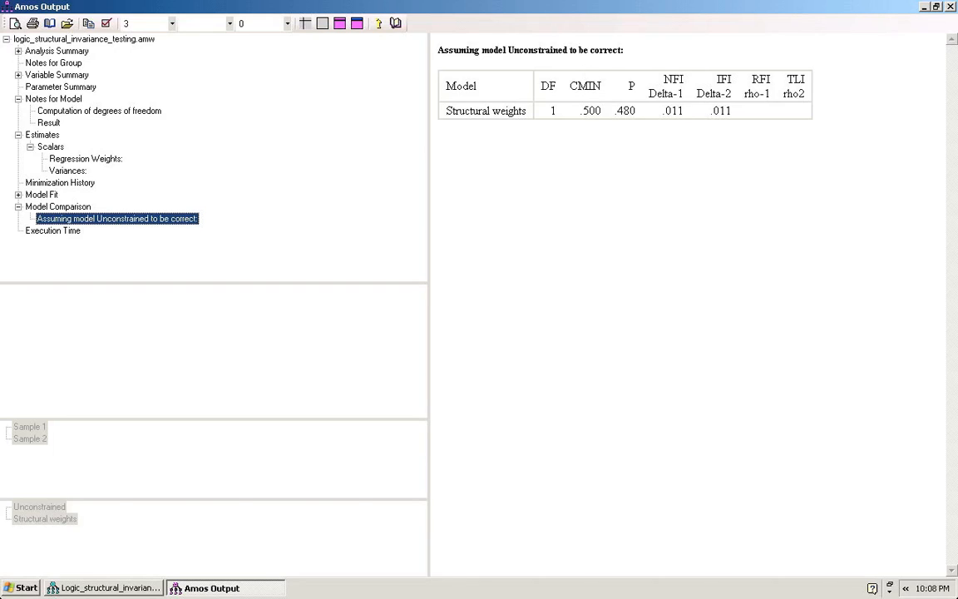
pyautogui.moveTo(652, 153)
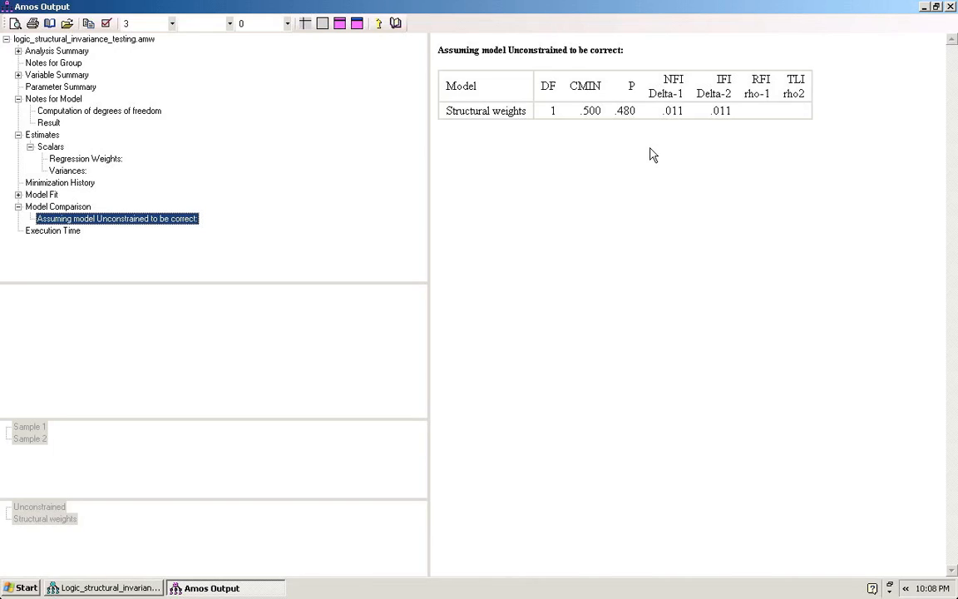
pyautogui.moveTo(904, 15)
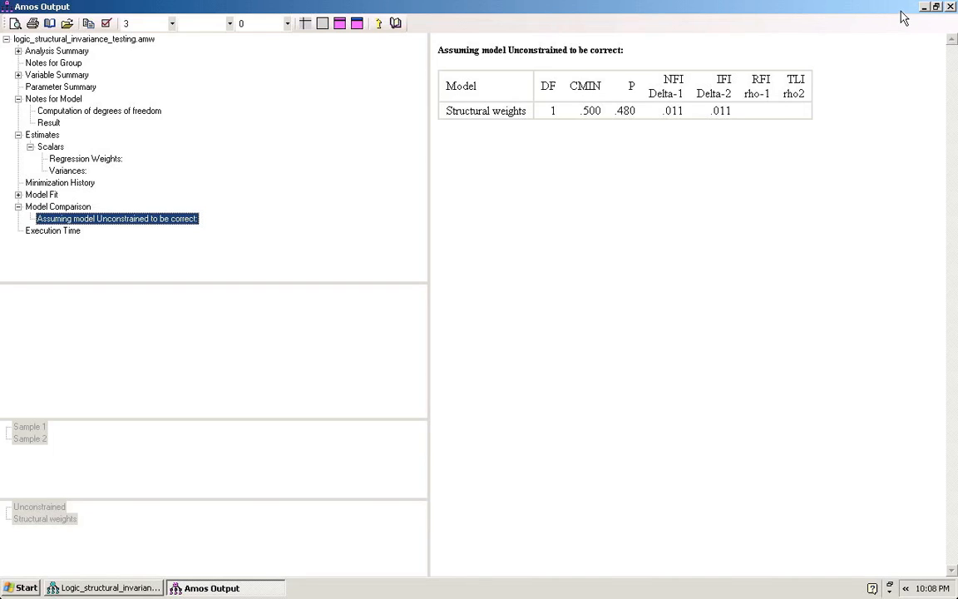
pyautogui.moveTo(106, 130)
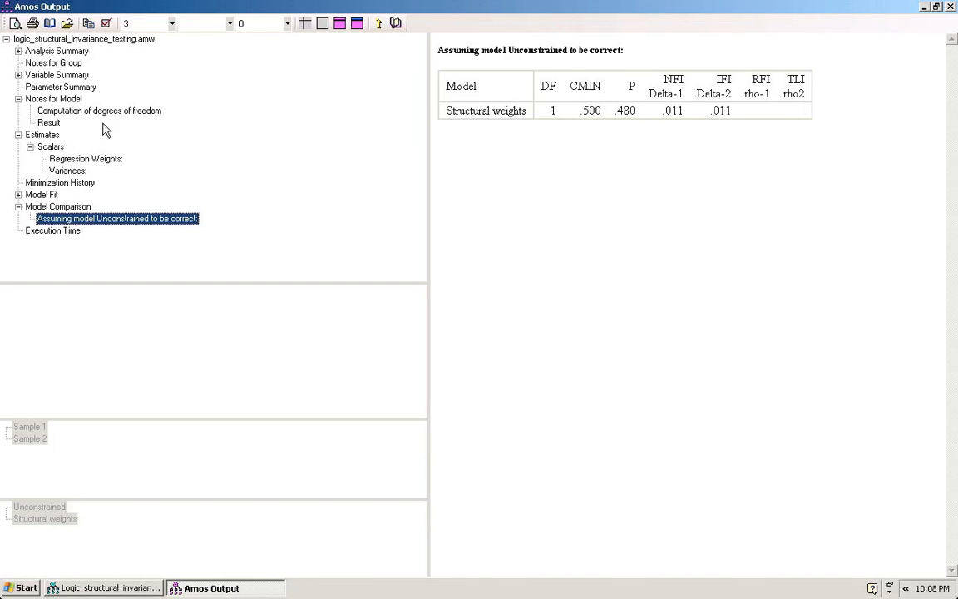
# Check the degrees of freedom computation, then minimize Amos Output to reveal the Sample 2 diagram.
pyautogui.click(99, 111)
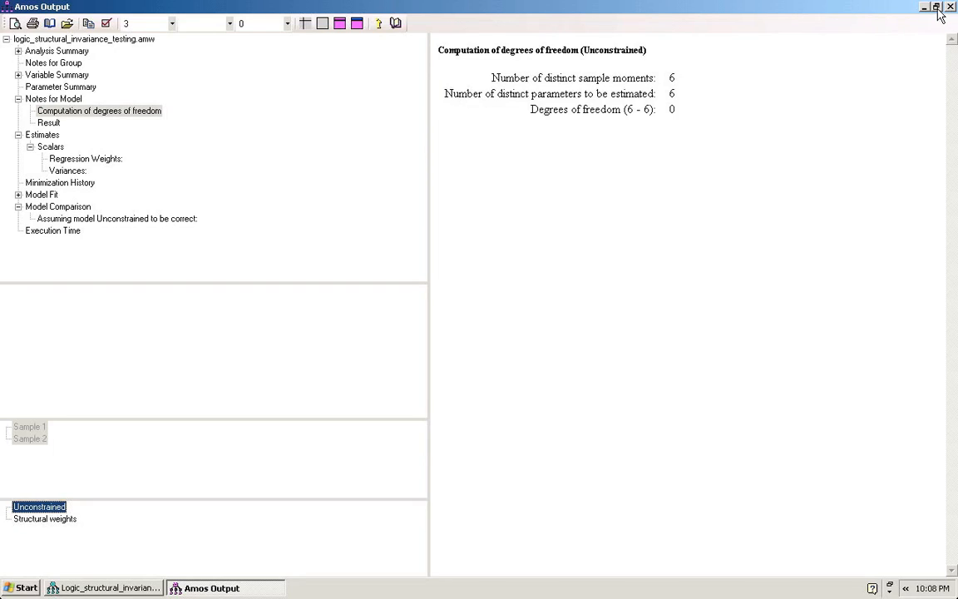
pyautogui.moveTo(937, 8)
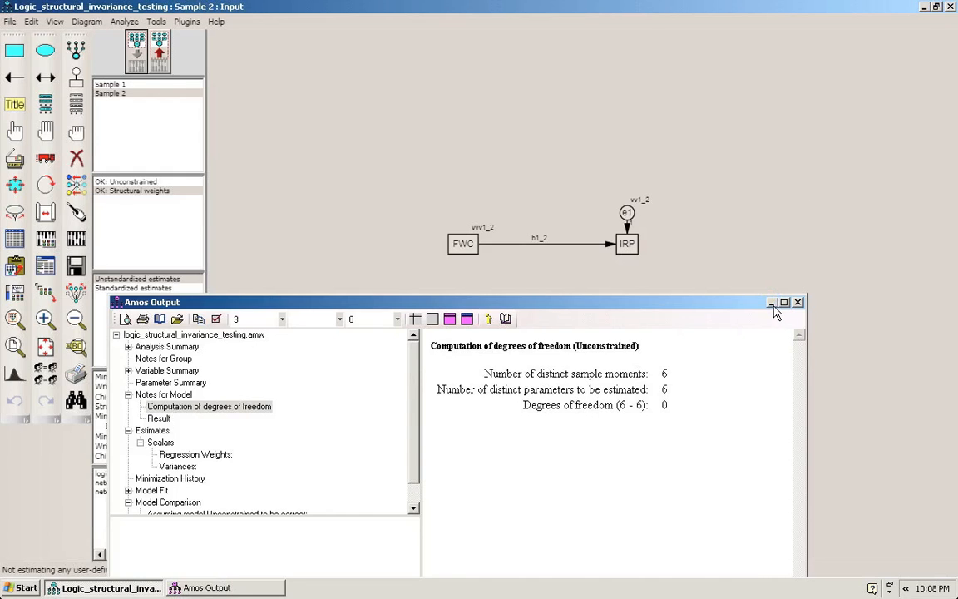
pyautogui.click(772, 302)
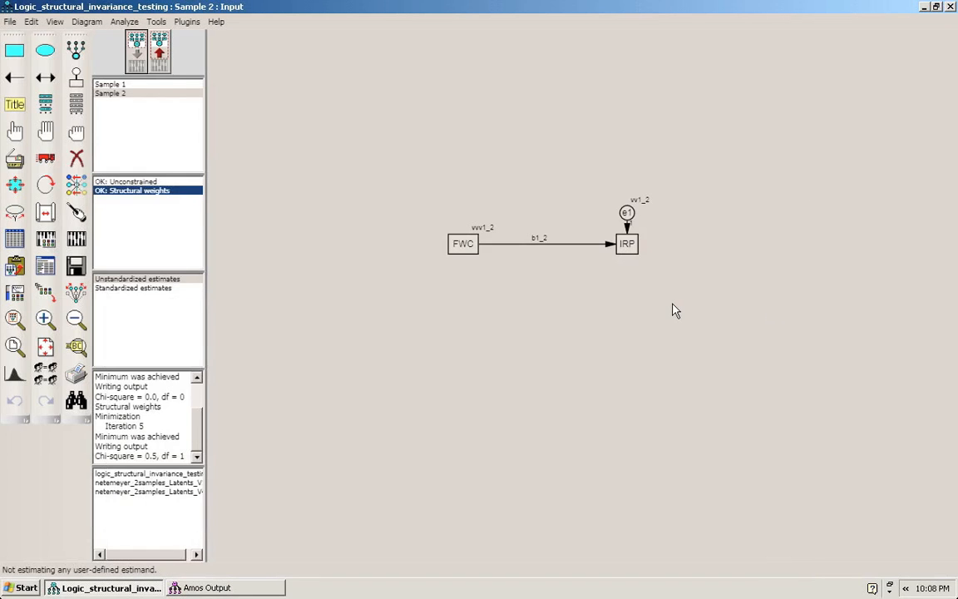